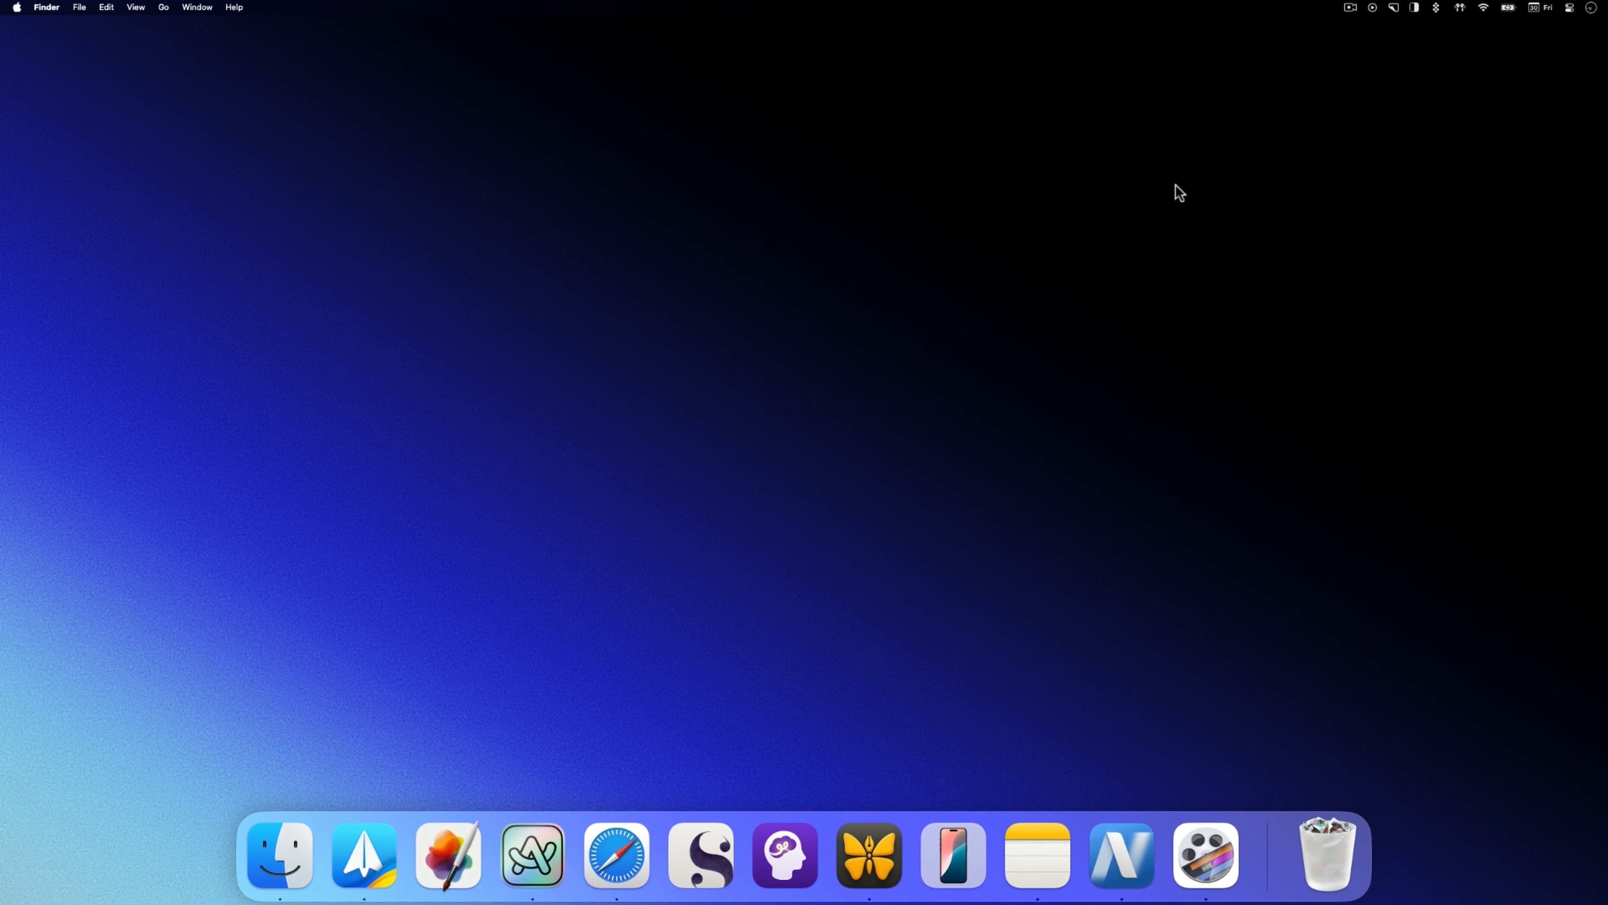
Connect the external disk appsntips so its icon mounts on the desktop
click(615, 855)
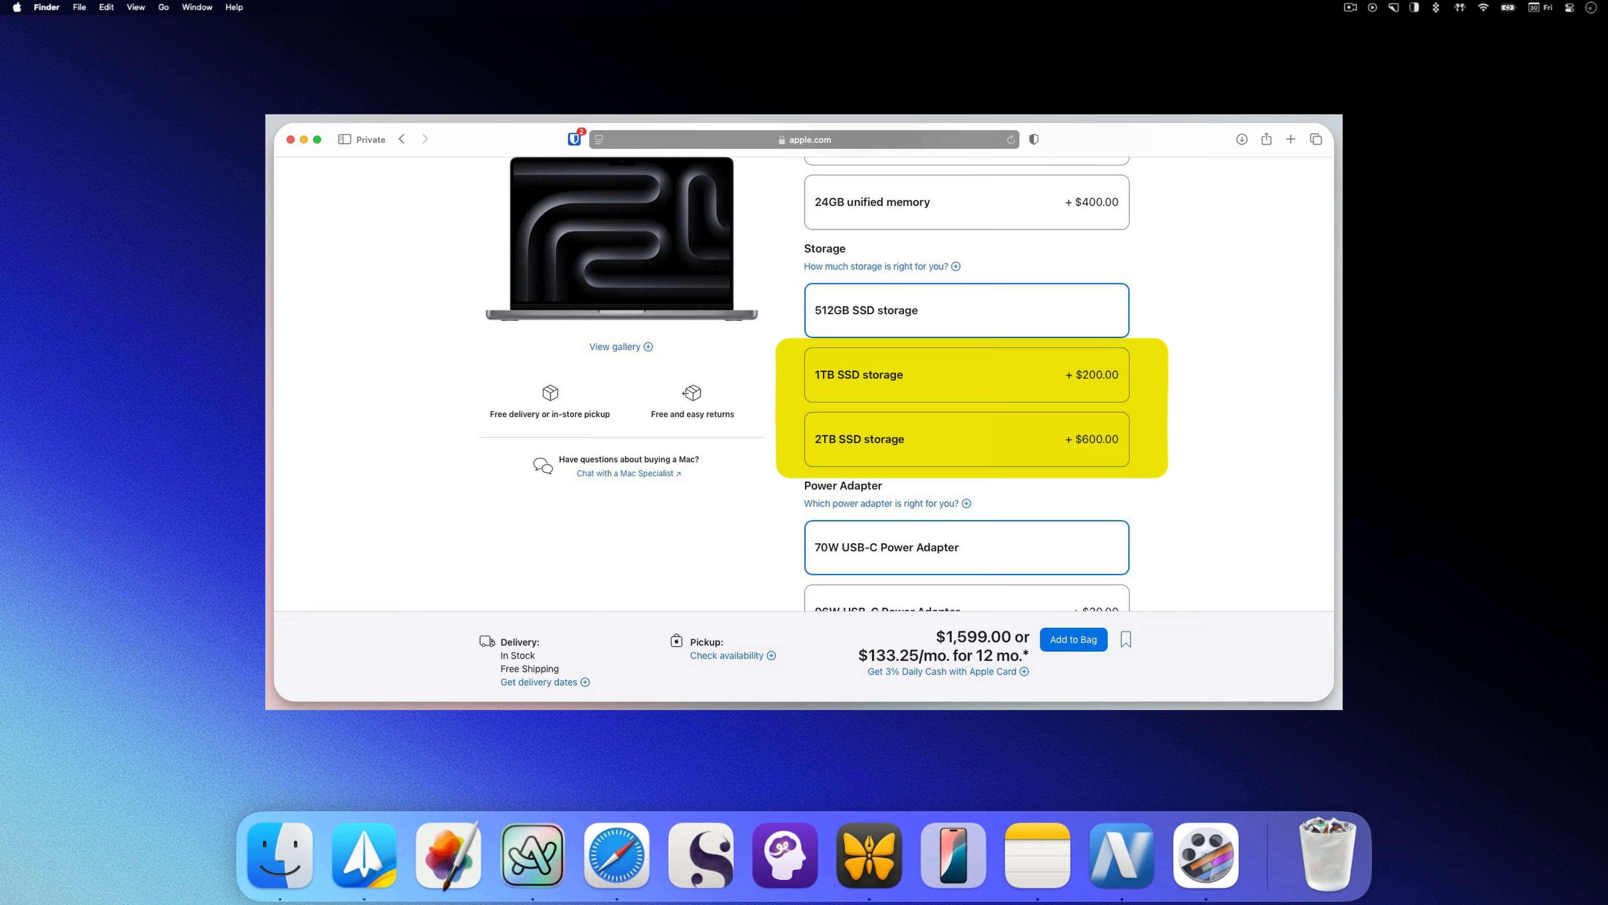
click(292, 139)
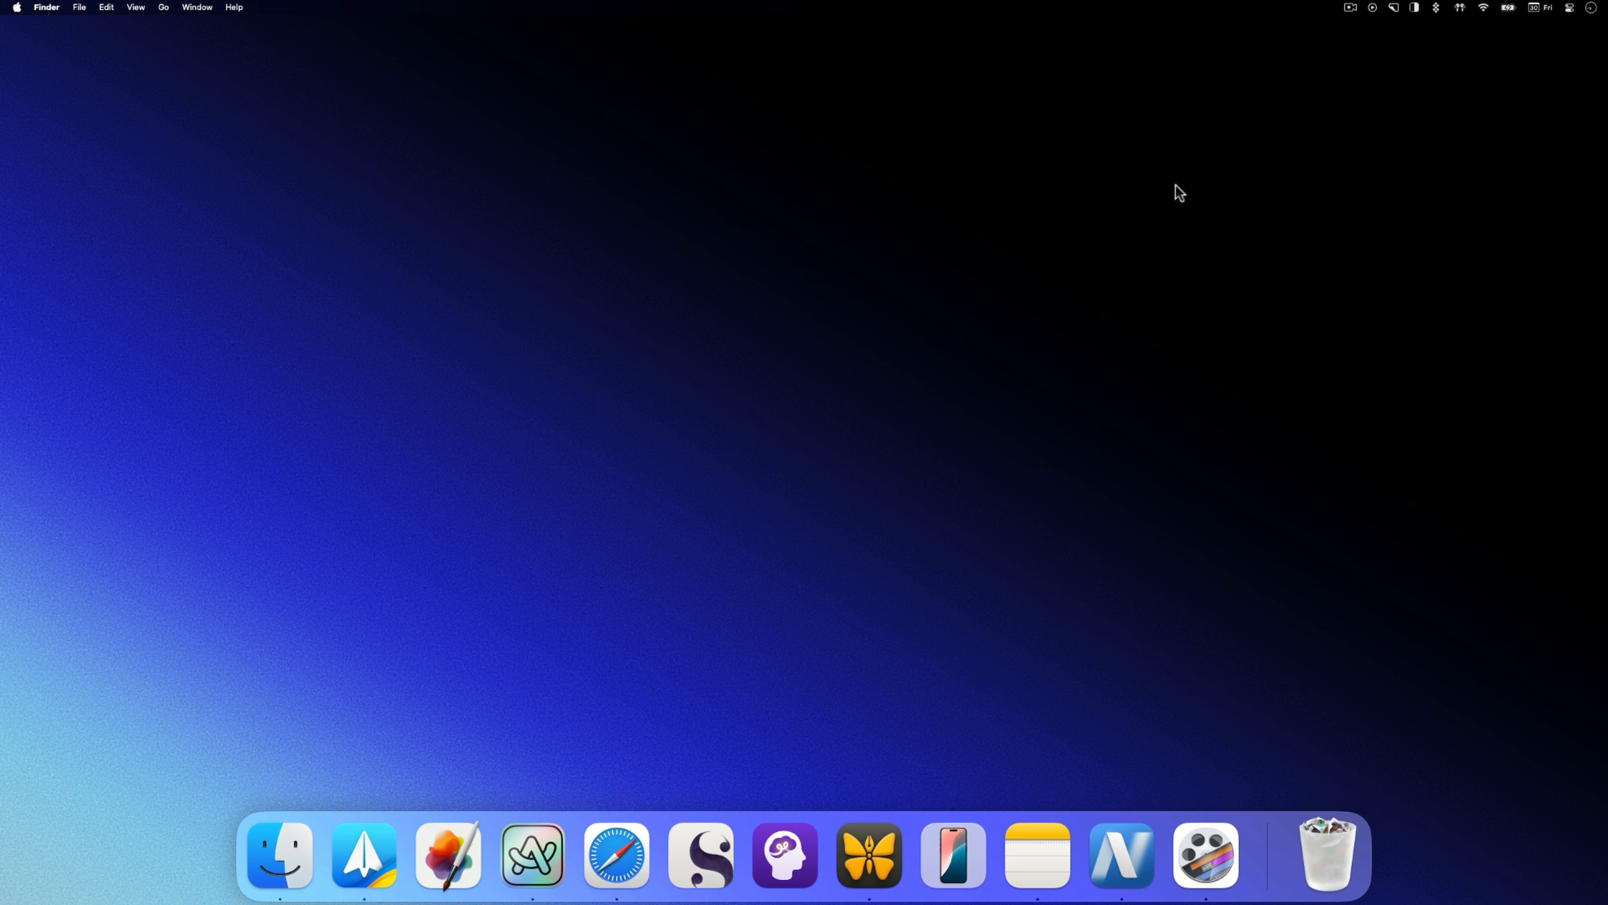
click(616, 855)
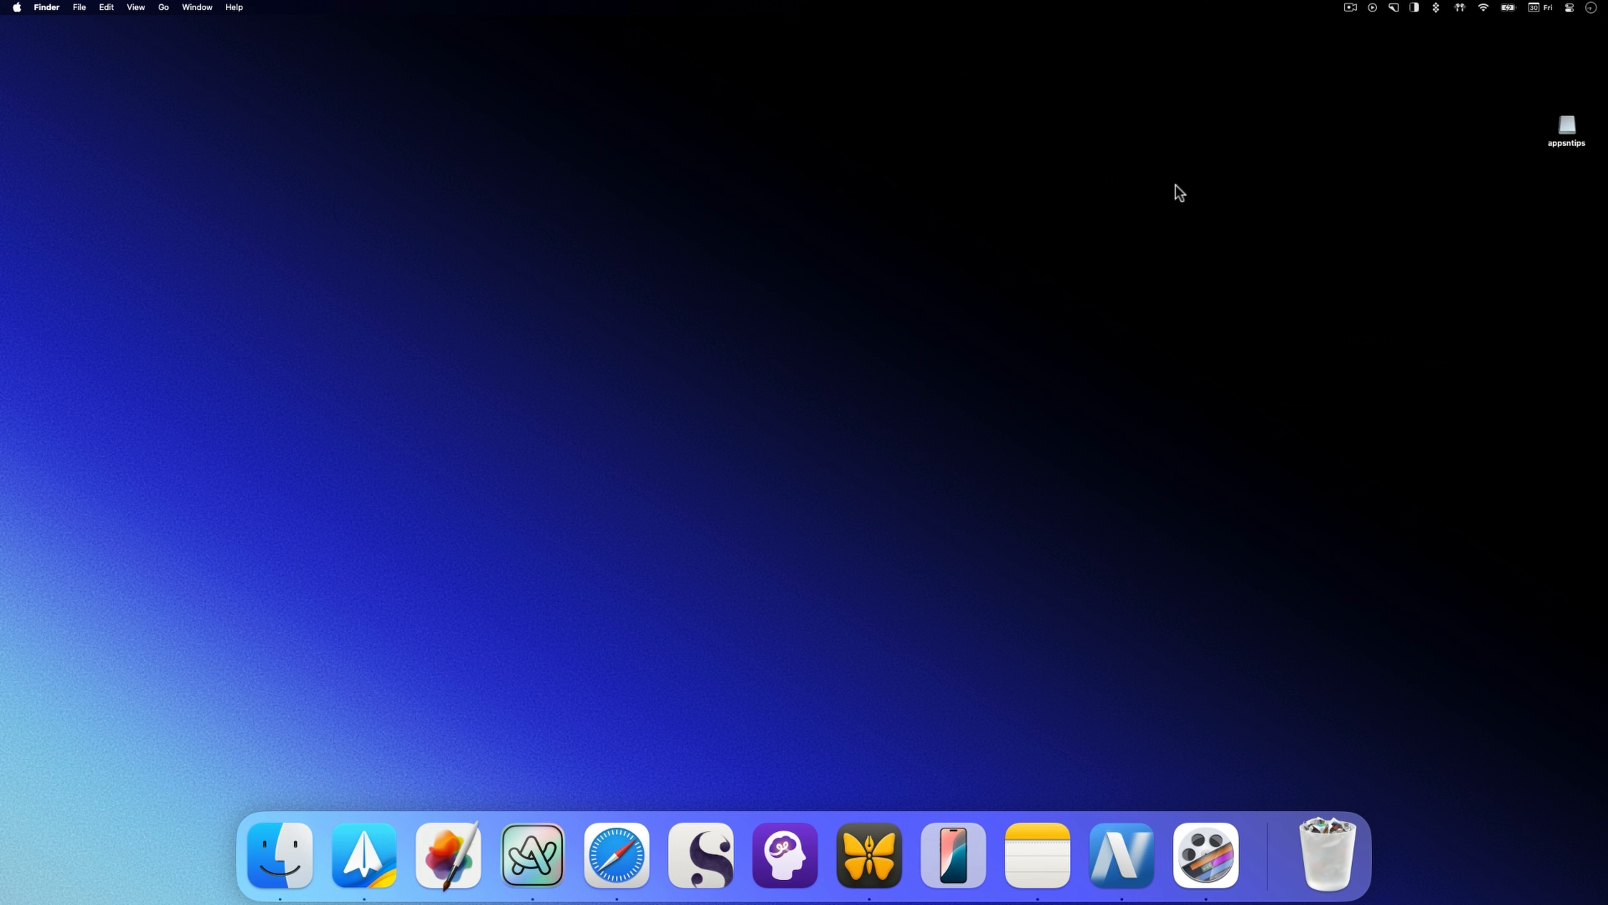
Launch the App Store from the Apple menu, landing on its Discover page
click(1567, 123)
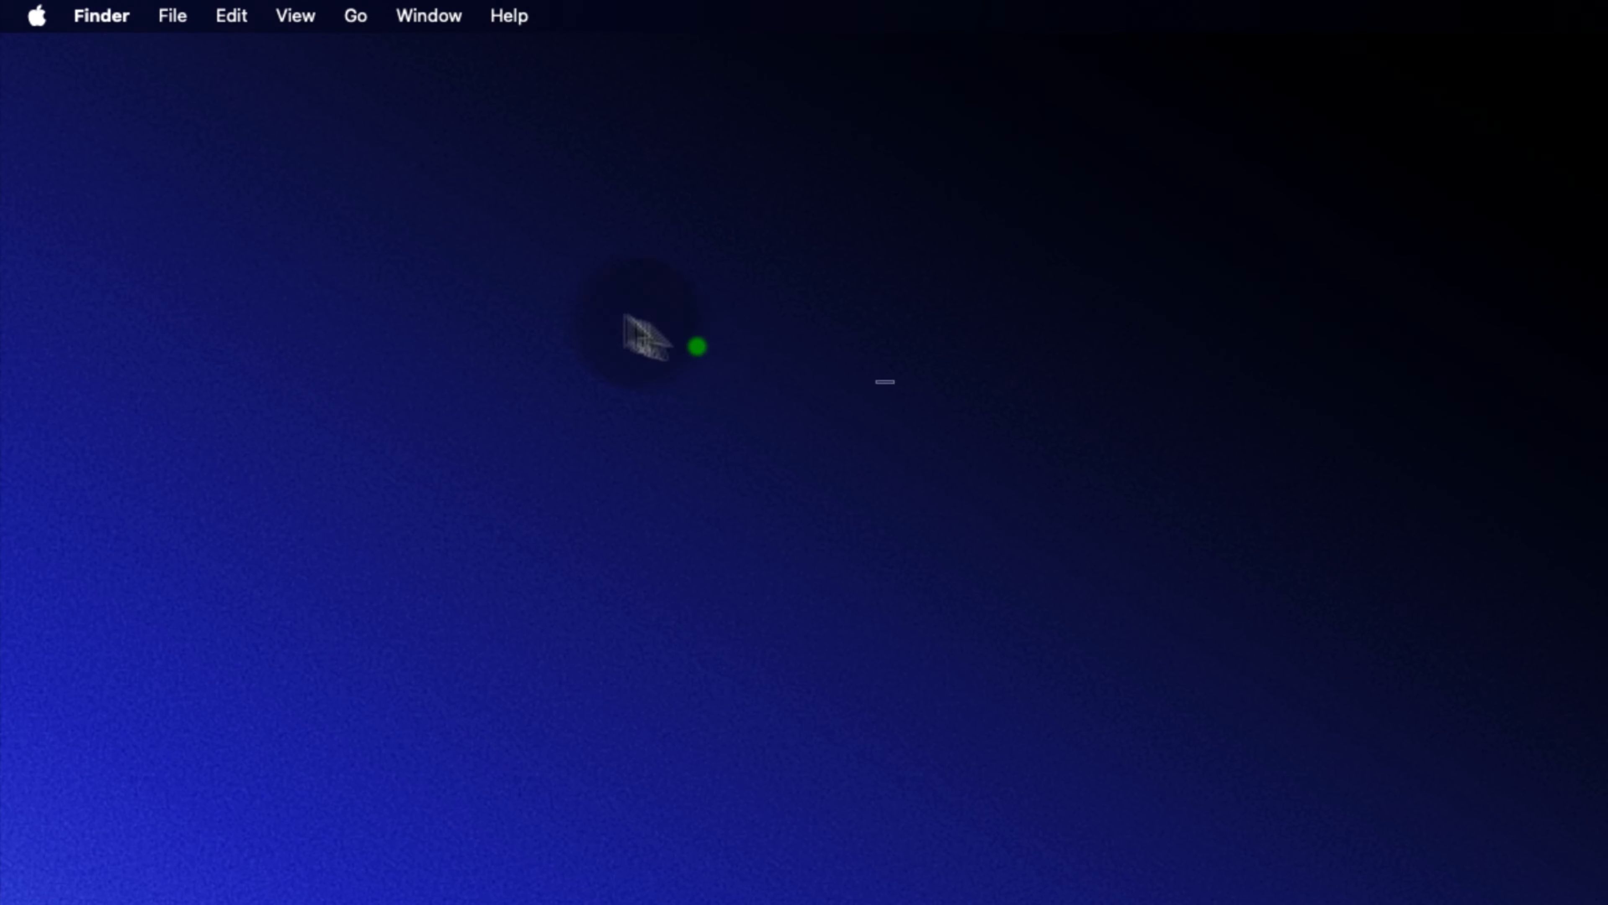
click(36, 15)
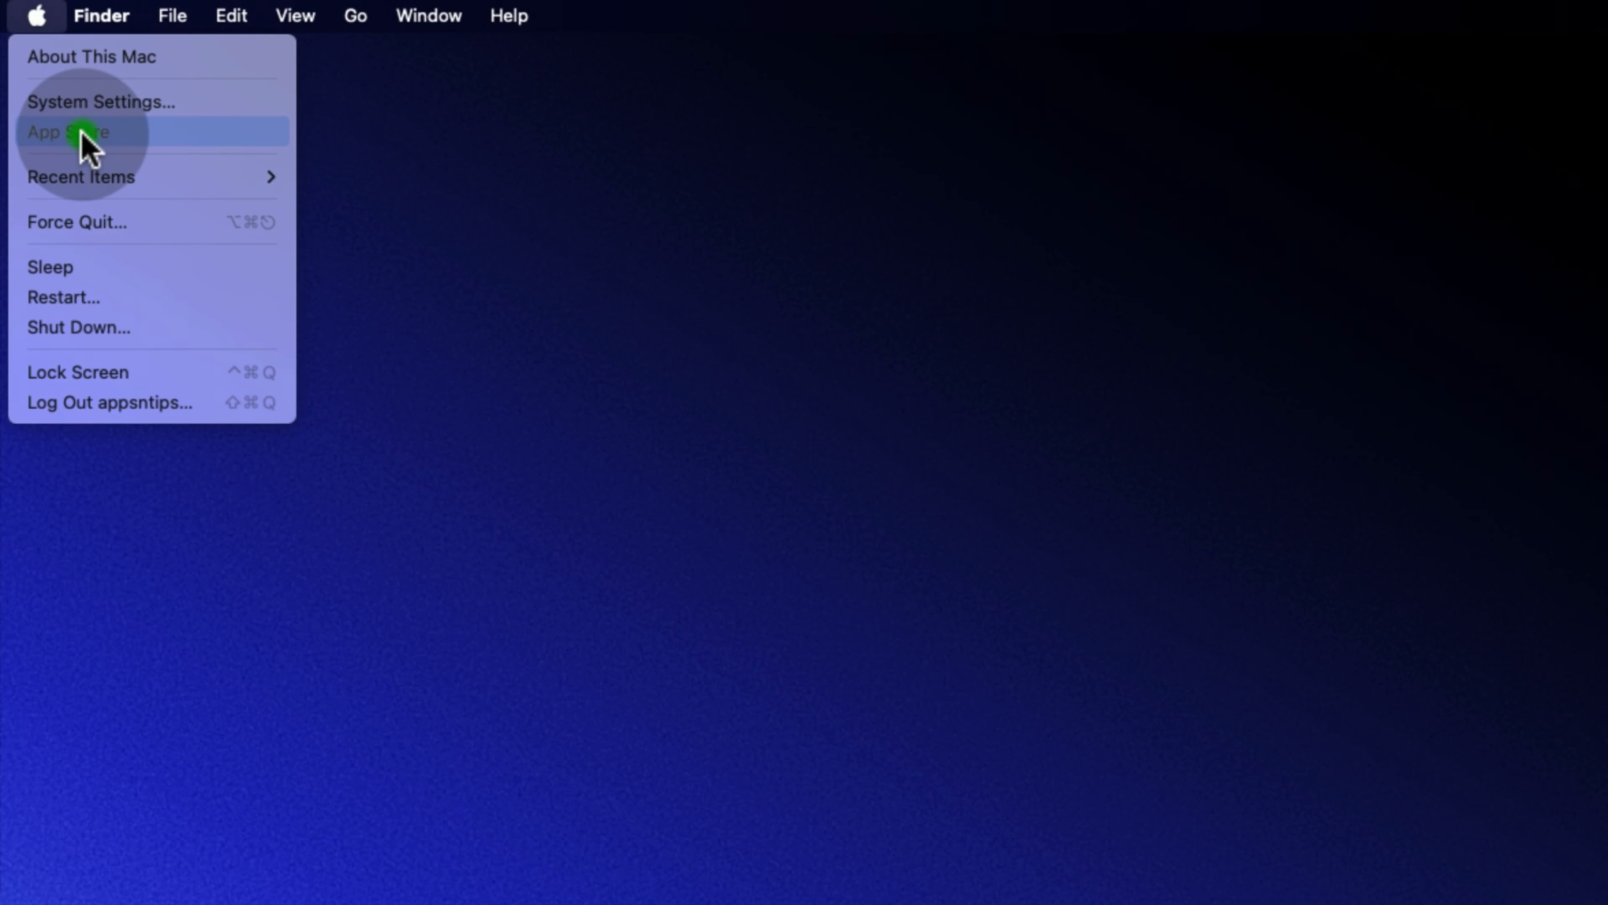
click(67, 132)
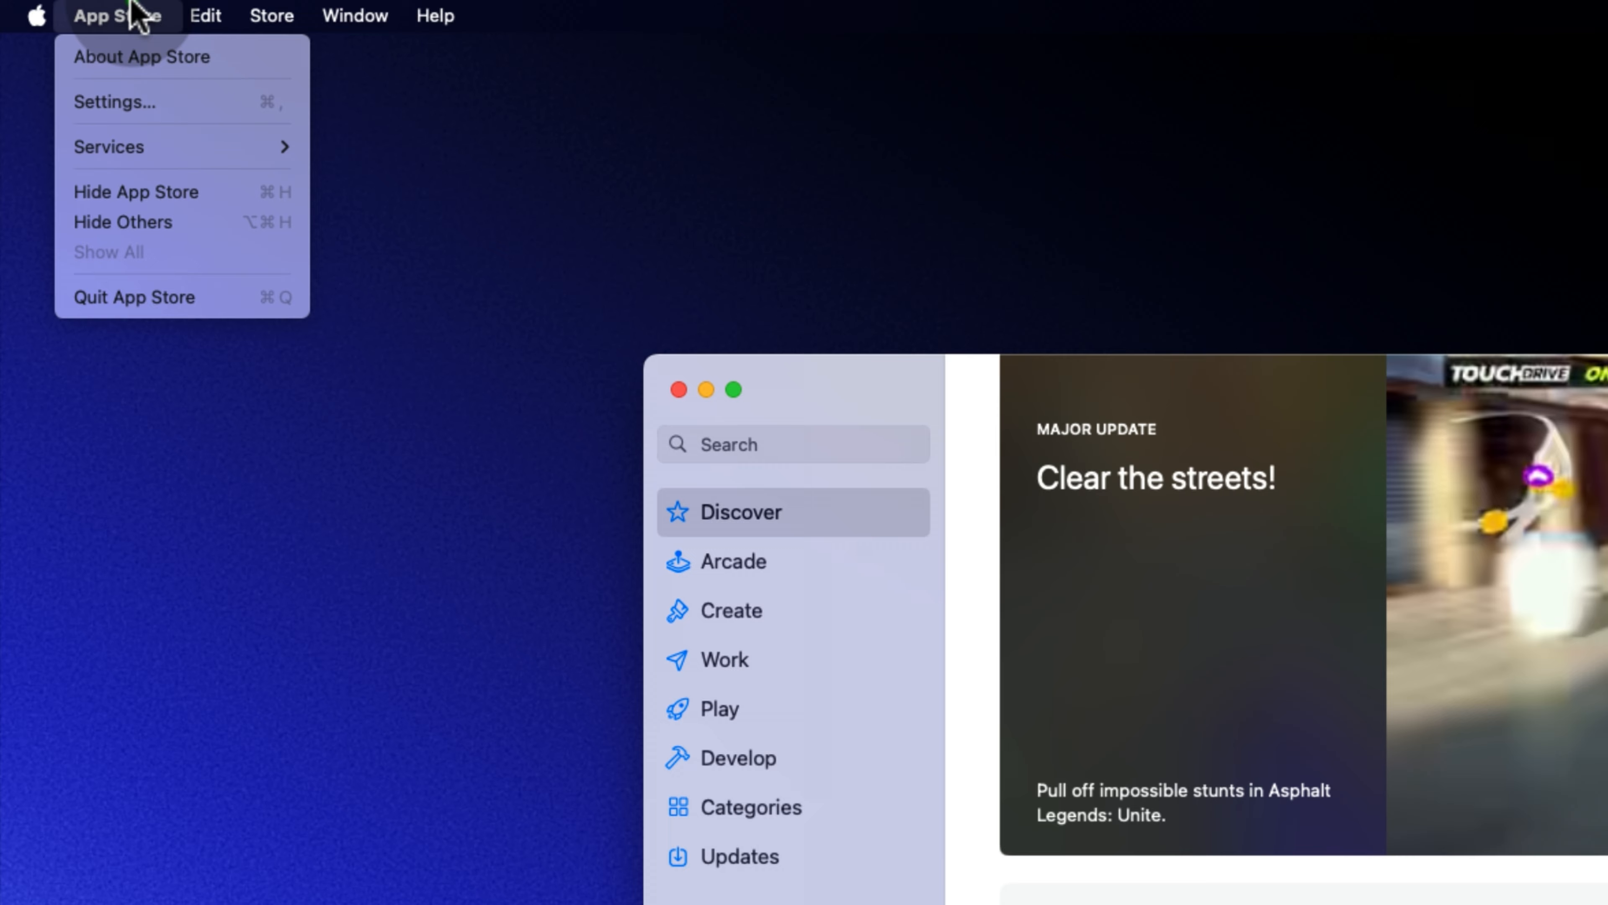
Enable 'Download and install large apps to a separate disk' and choose appsntips, triggering a not-APFS warning
click(114, 102)
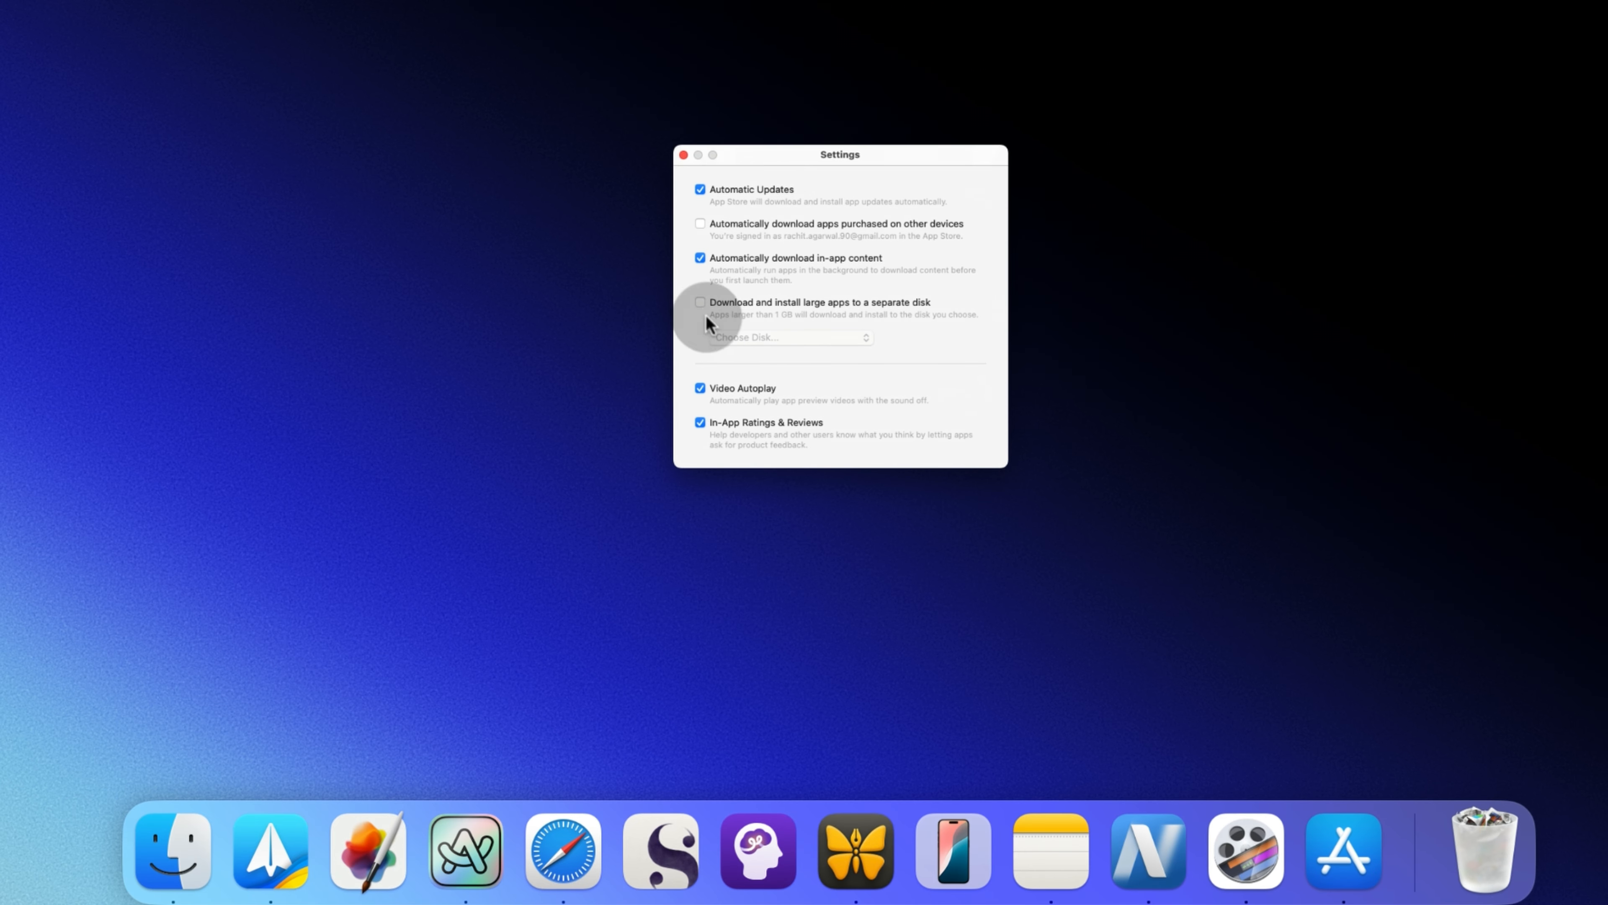
click(700, 302)
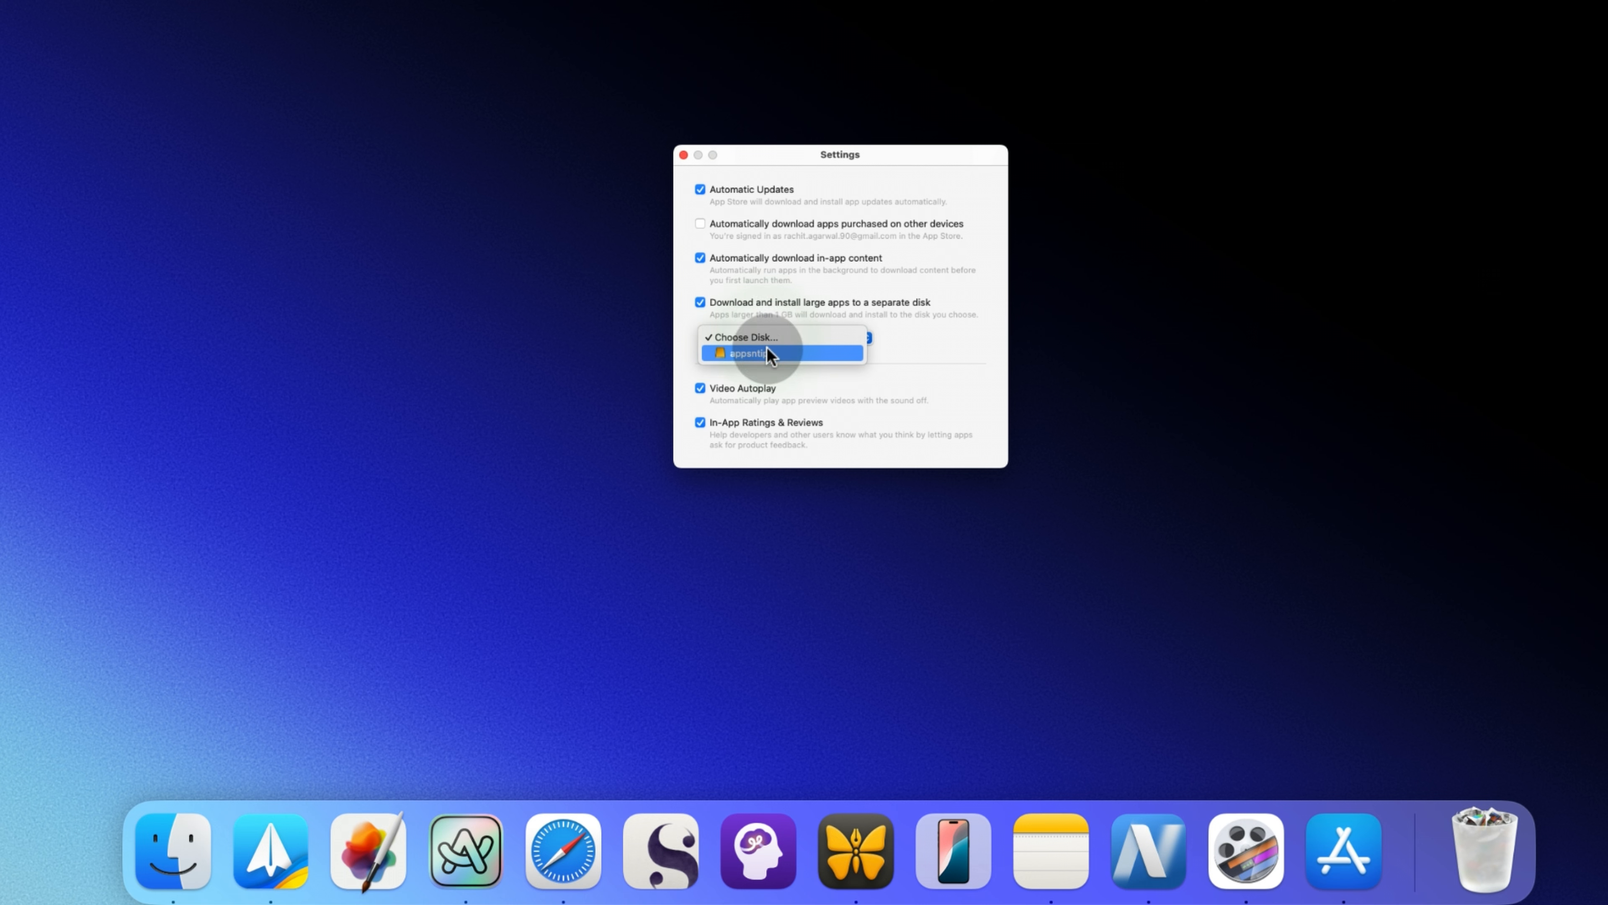
click(747, 353)
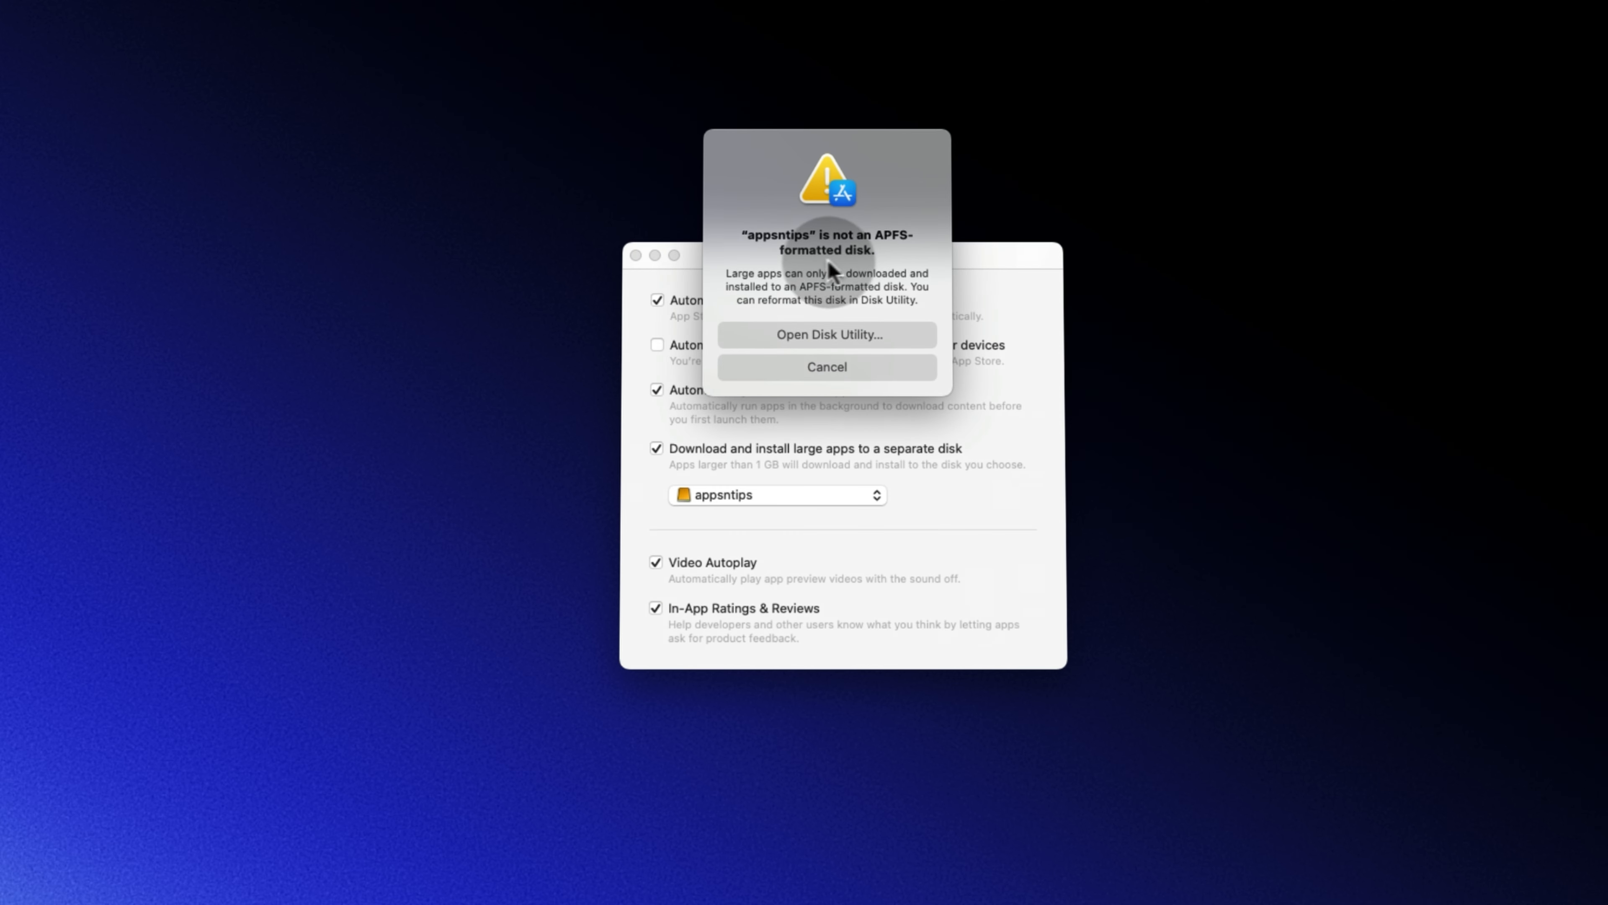
mouse_move(892, 285)
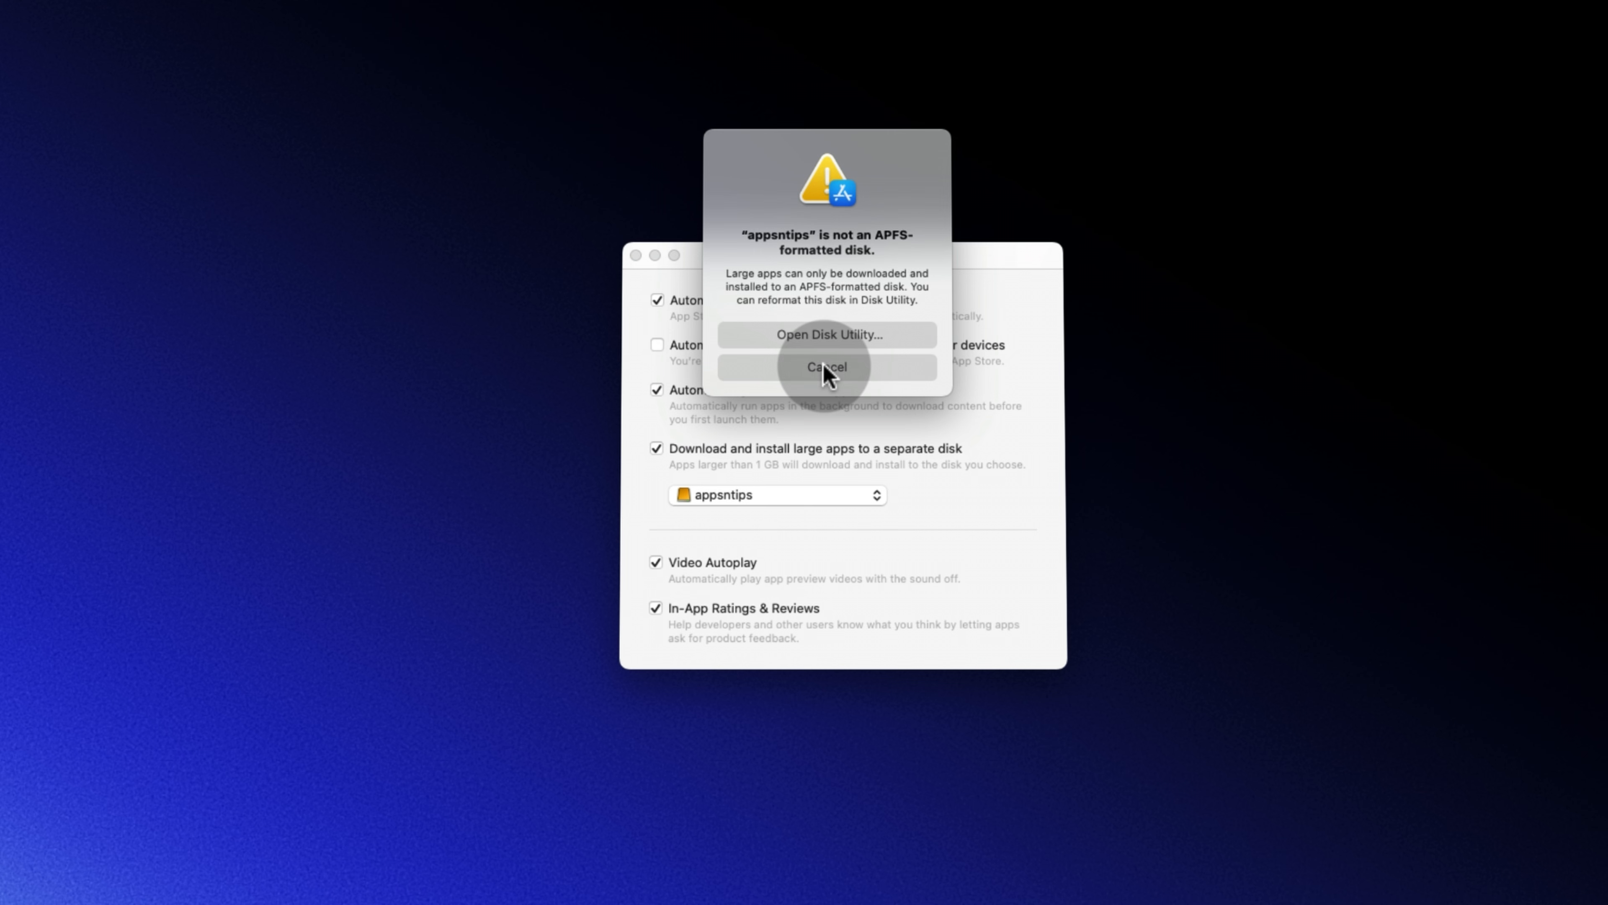
Cancel the 'not an APFS-formatted disk' alert, leaving no disk chosen
click(827, 367)
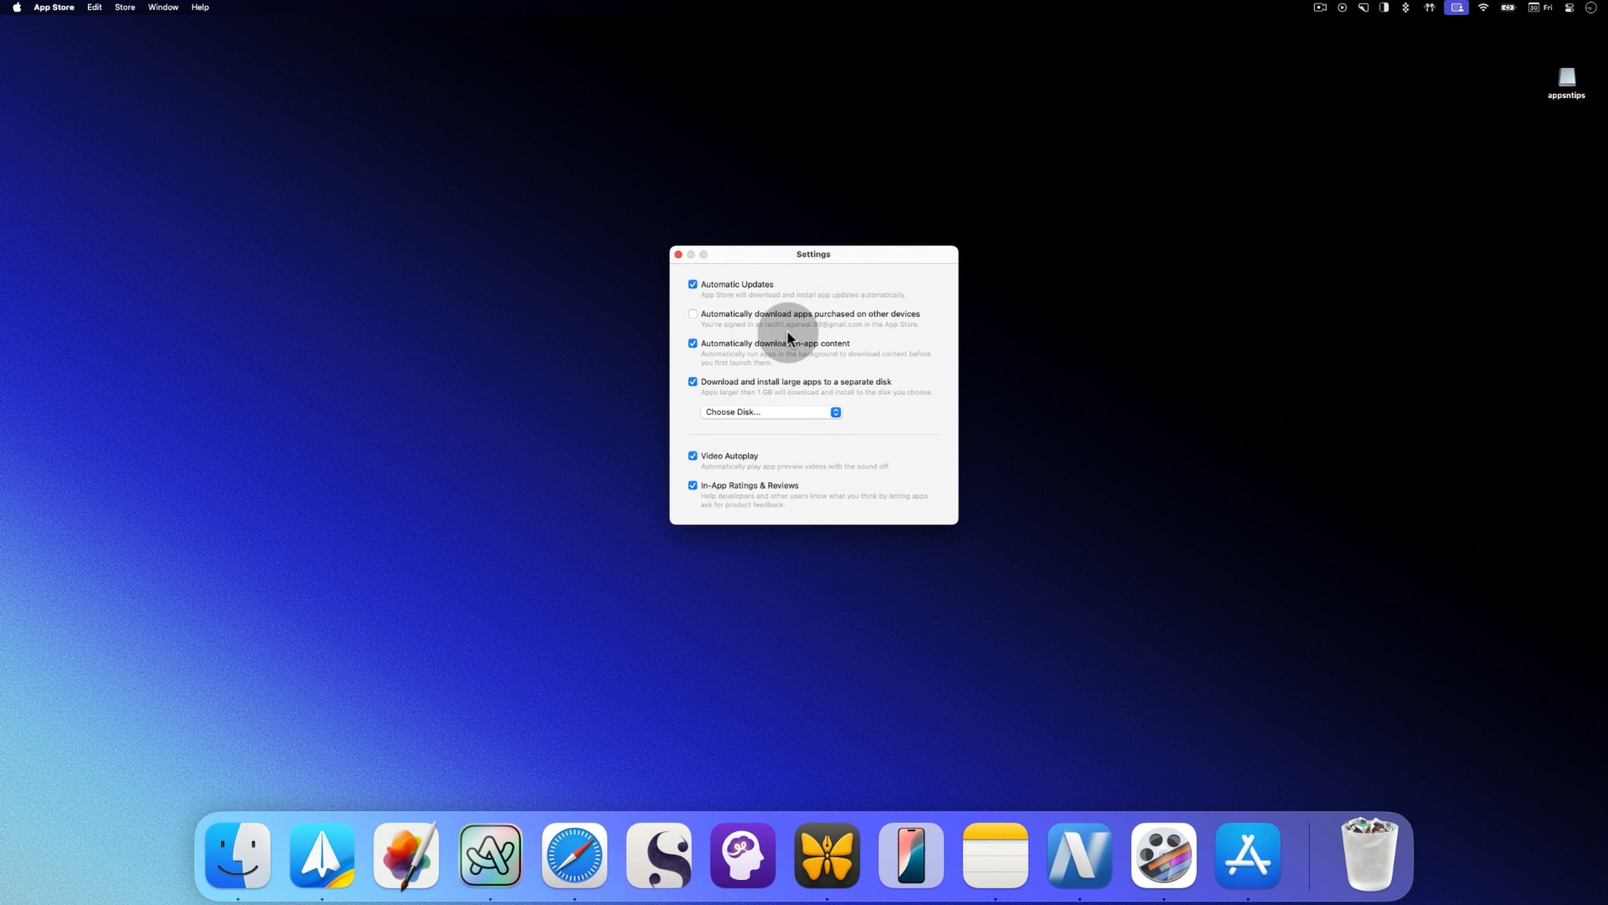
mouse_move(804, 330)
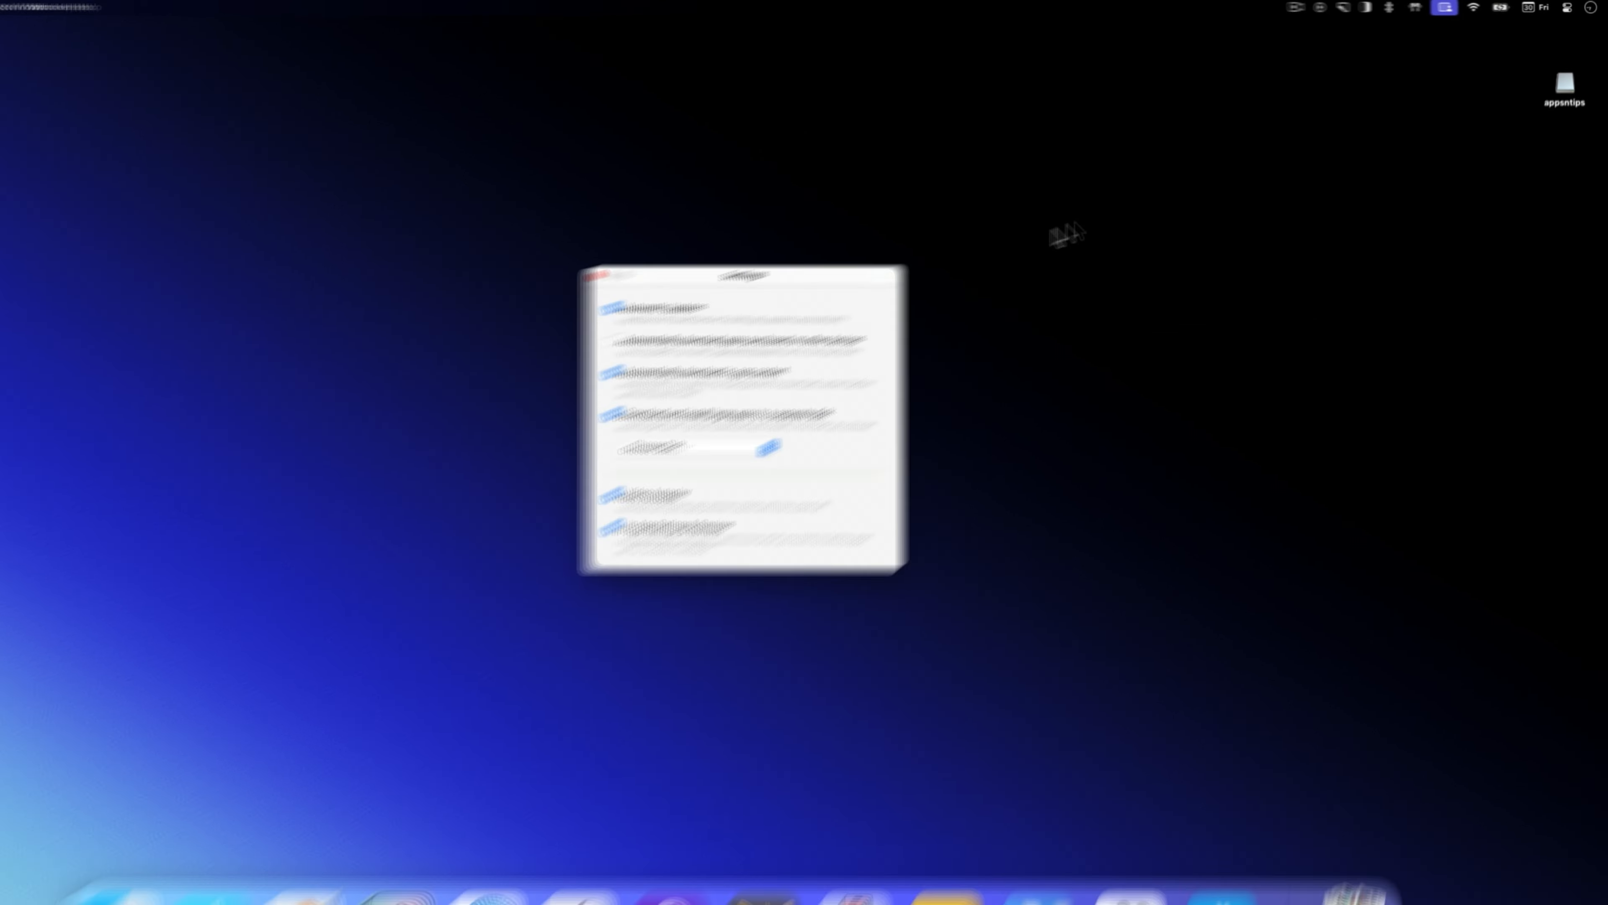
Start erasing the appsntips disk from its Finder Locations context menu
right_click(1564, 83)
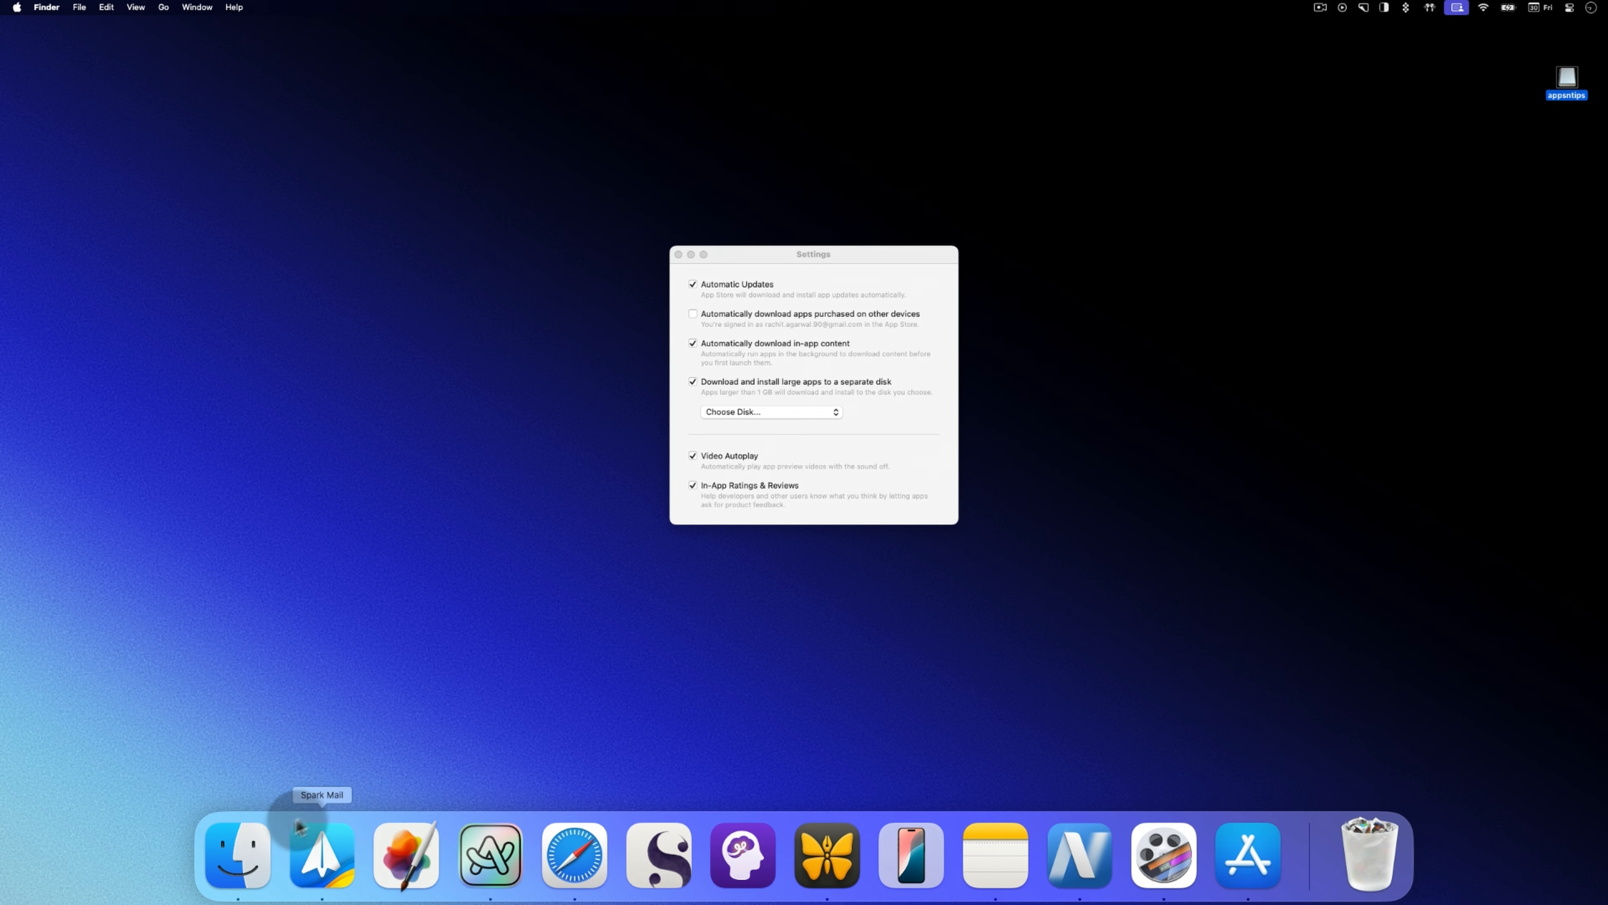
click(237, 853)
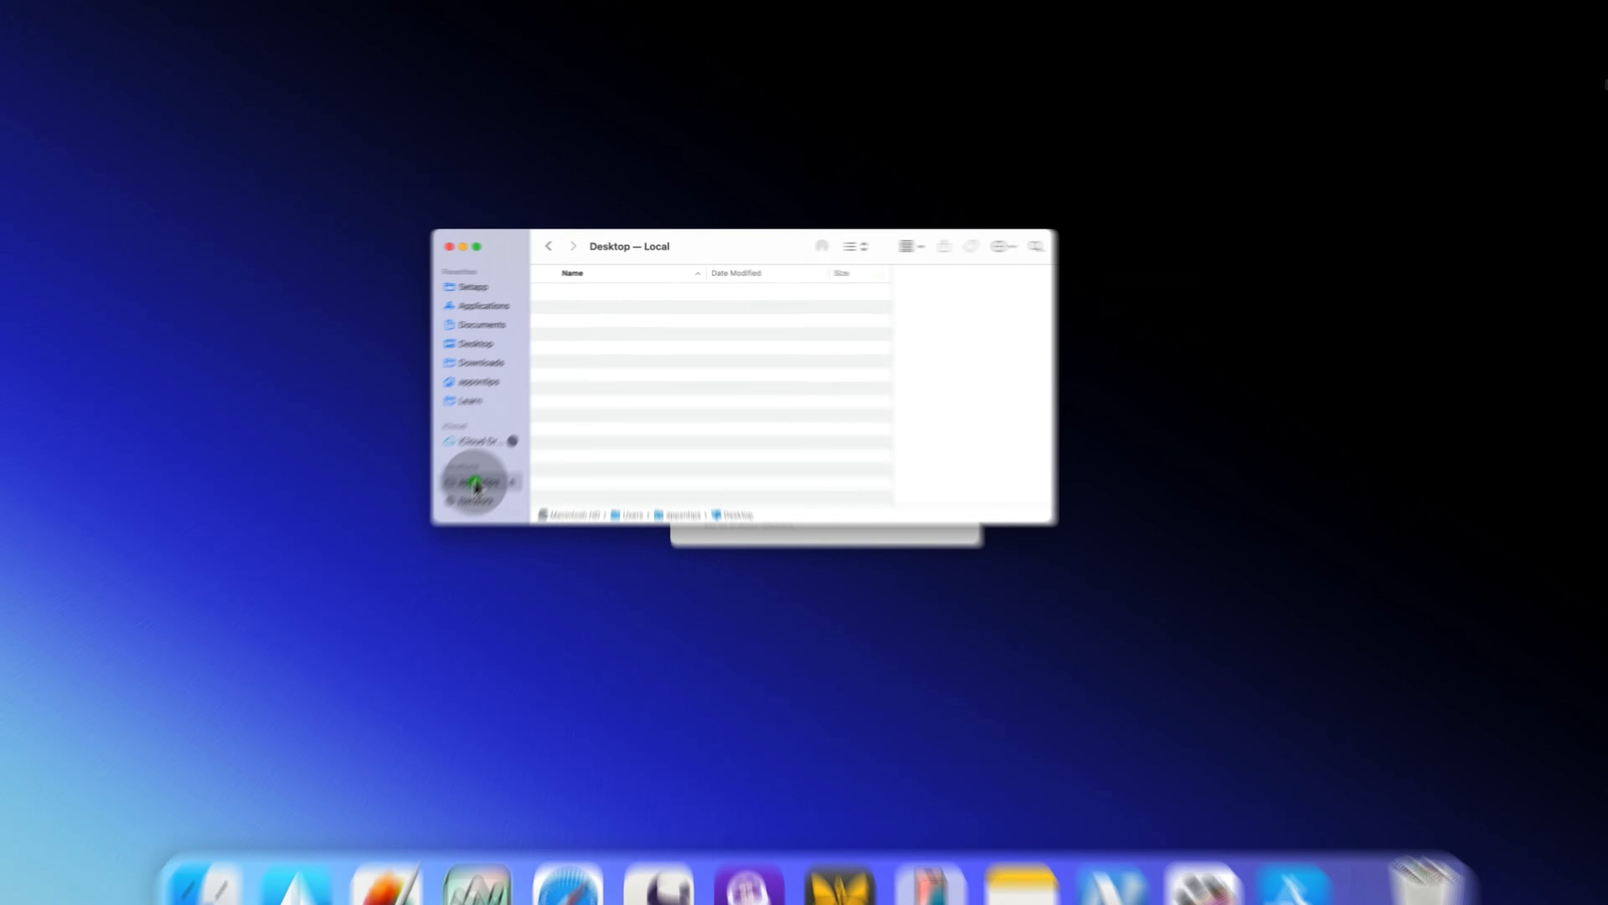
right_click(324, 653)
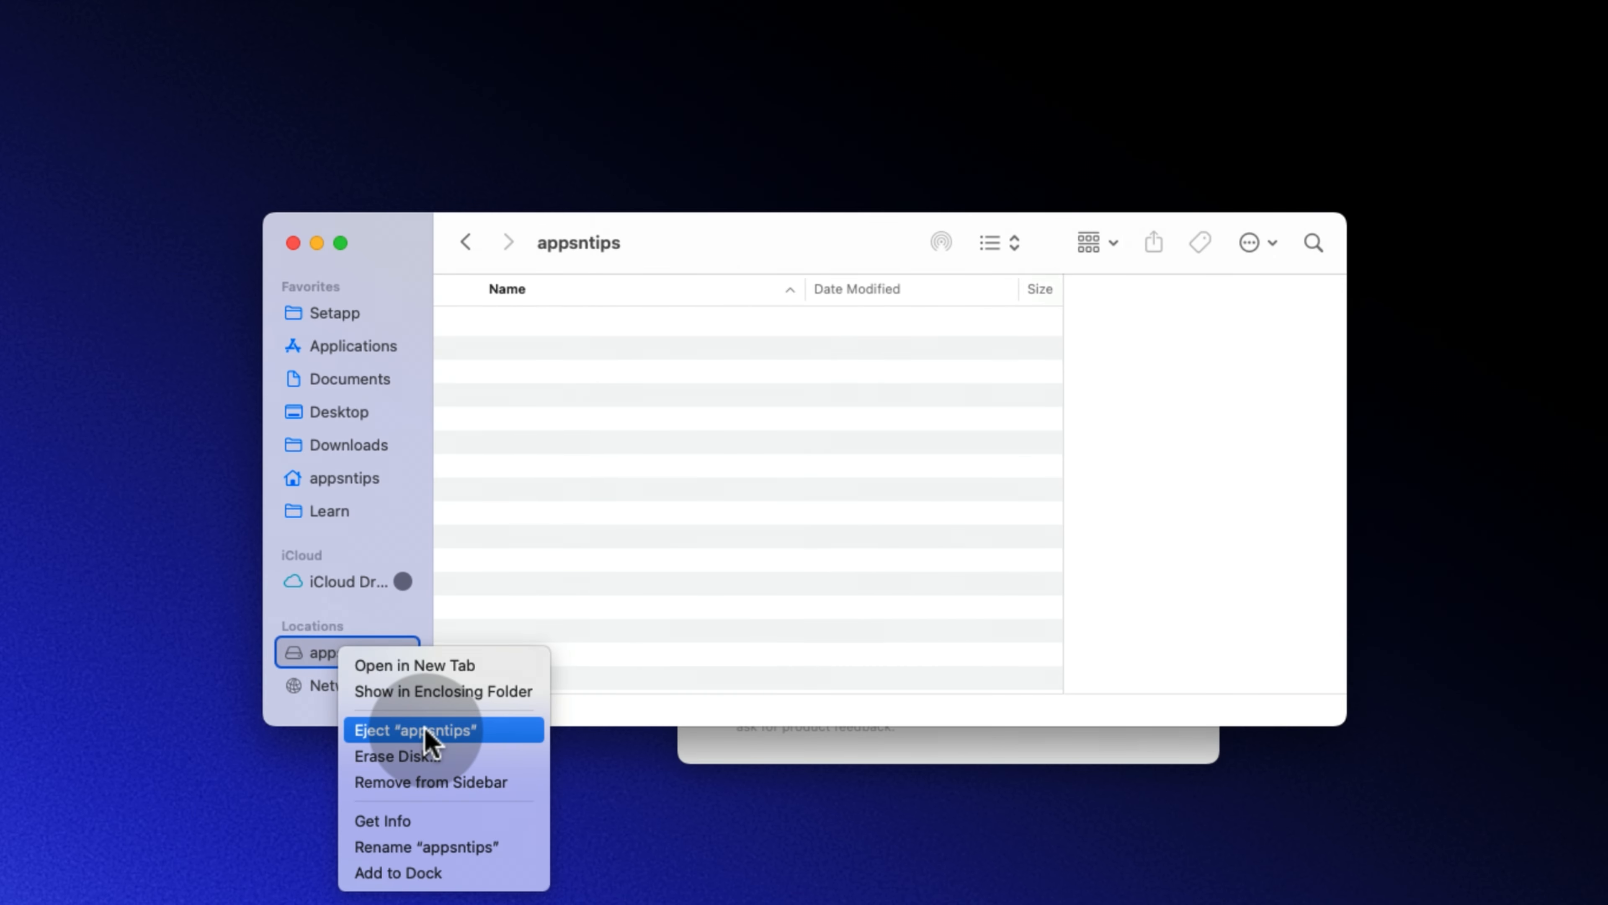
click(398, 756)
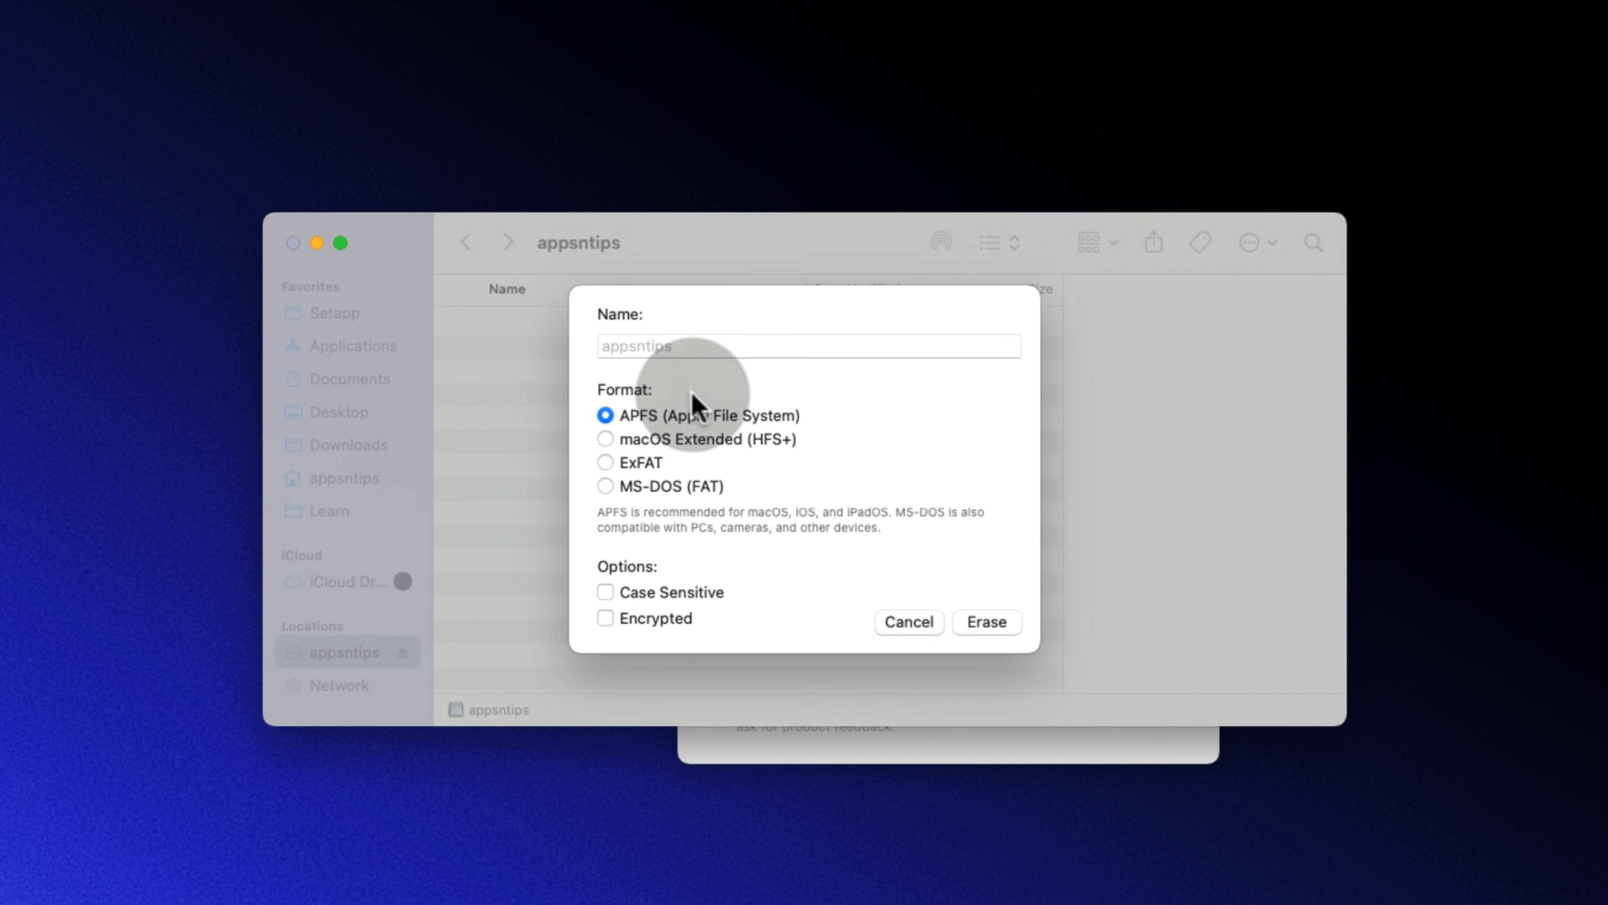
mouse_move(986, 622)
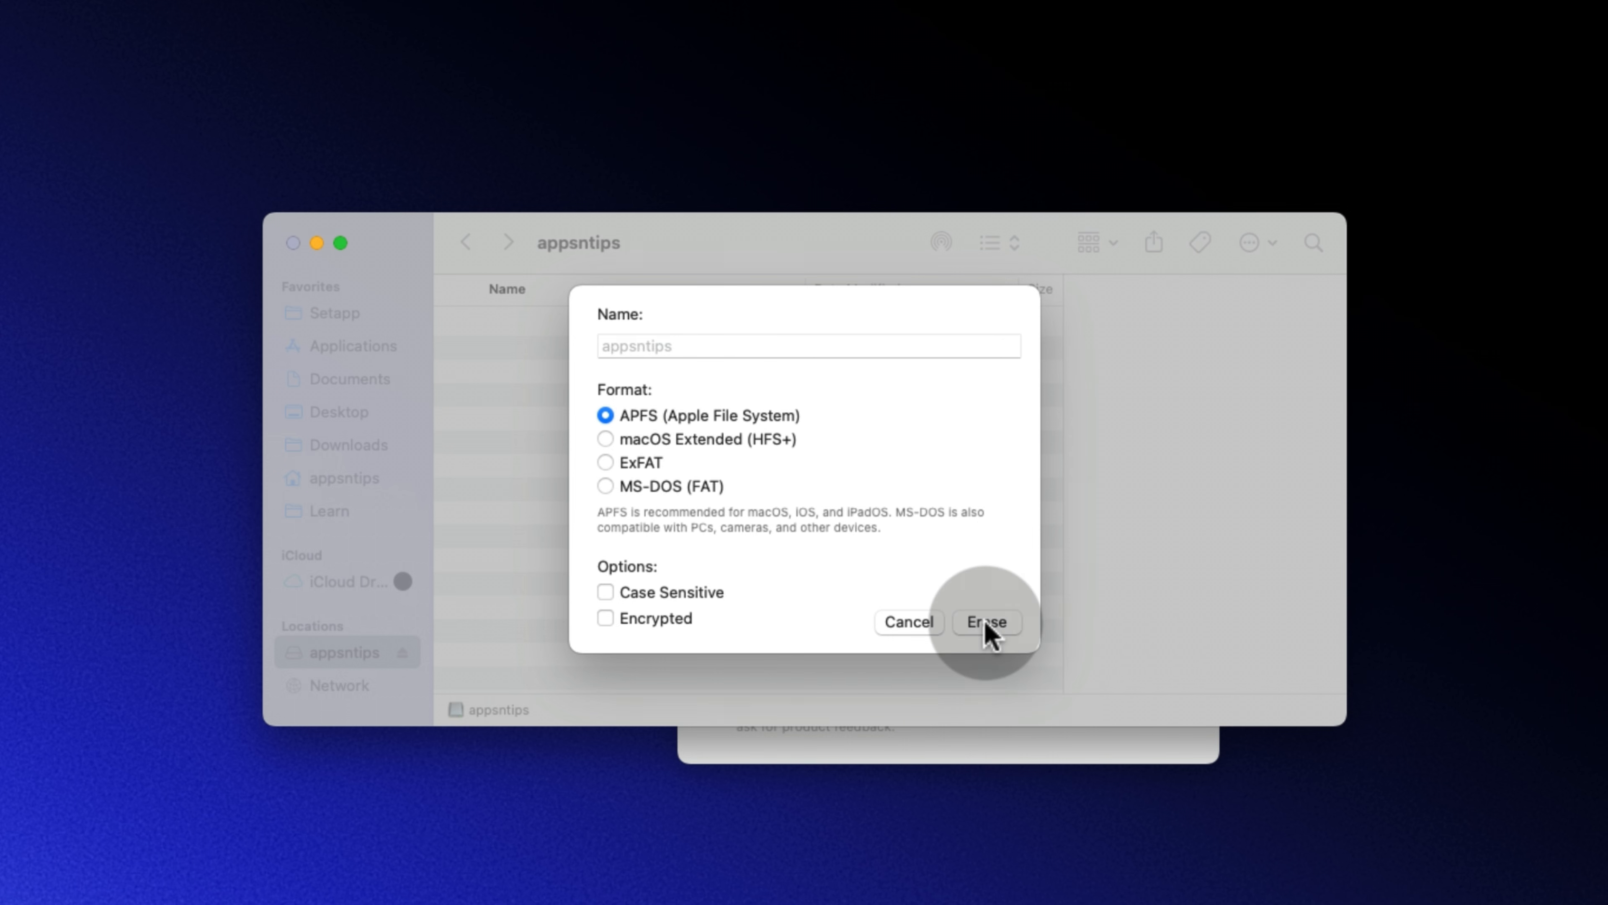
Erase appsntips as APFS, confirm deleting its data, and close the Finder window
click(984, 622)
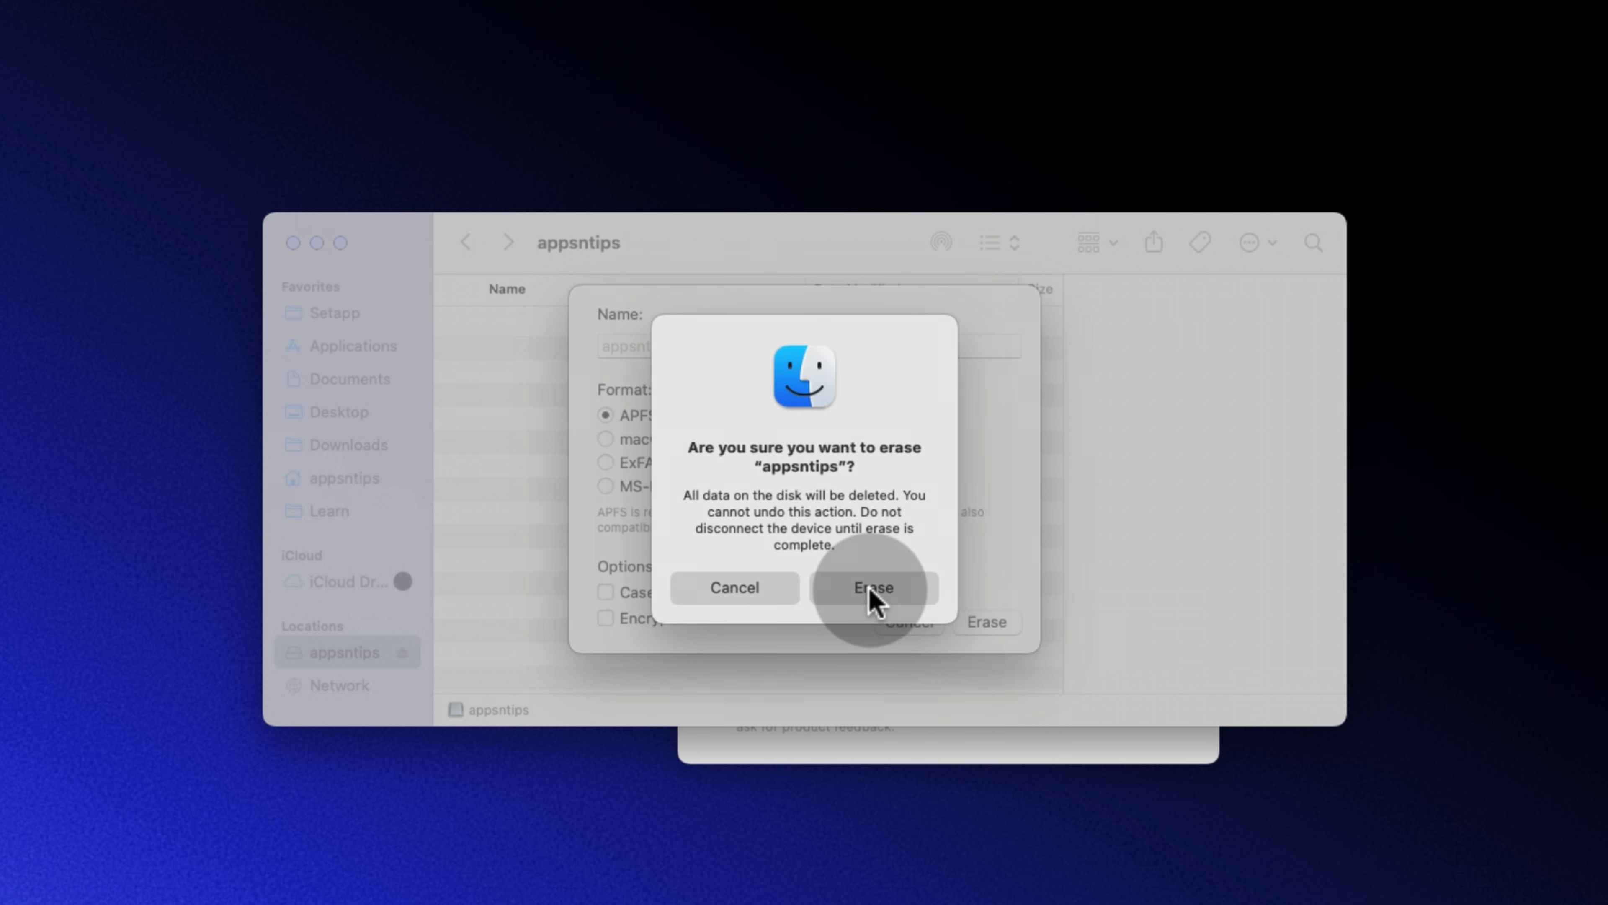
click(872, 588)
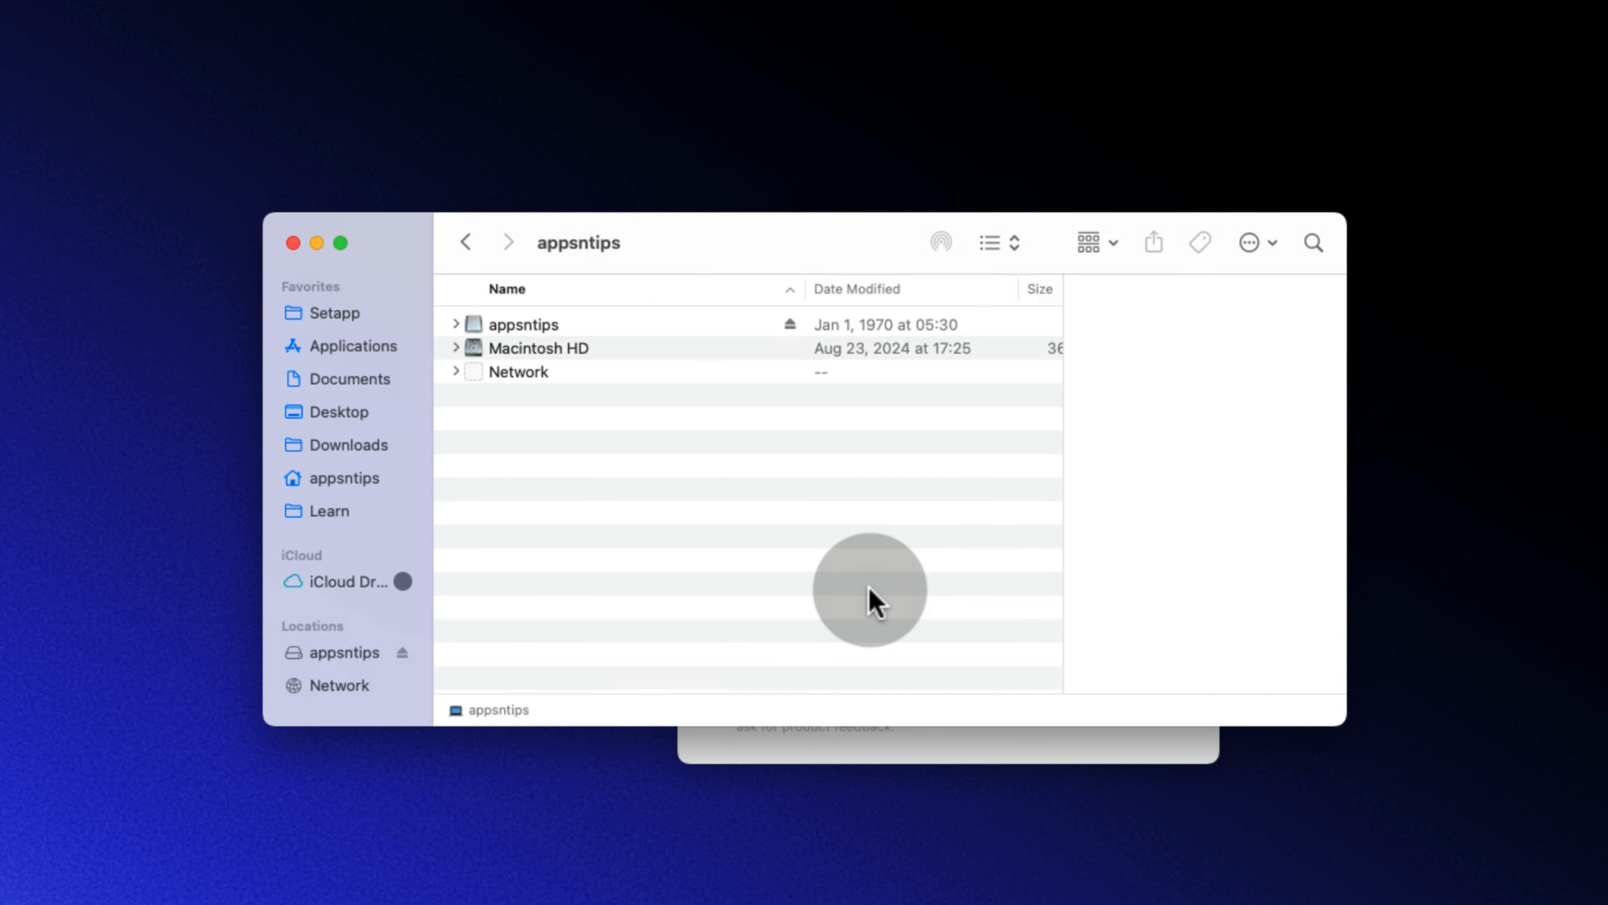
click(402, 652)
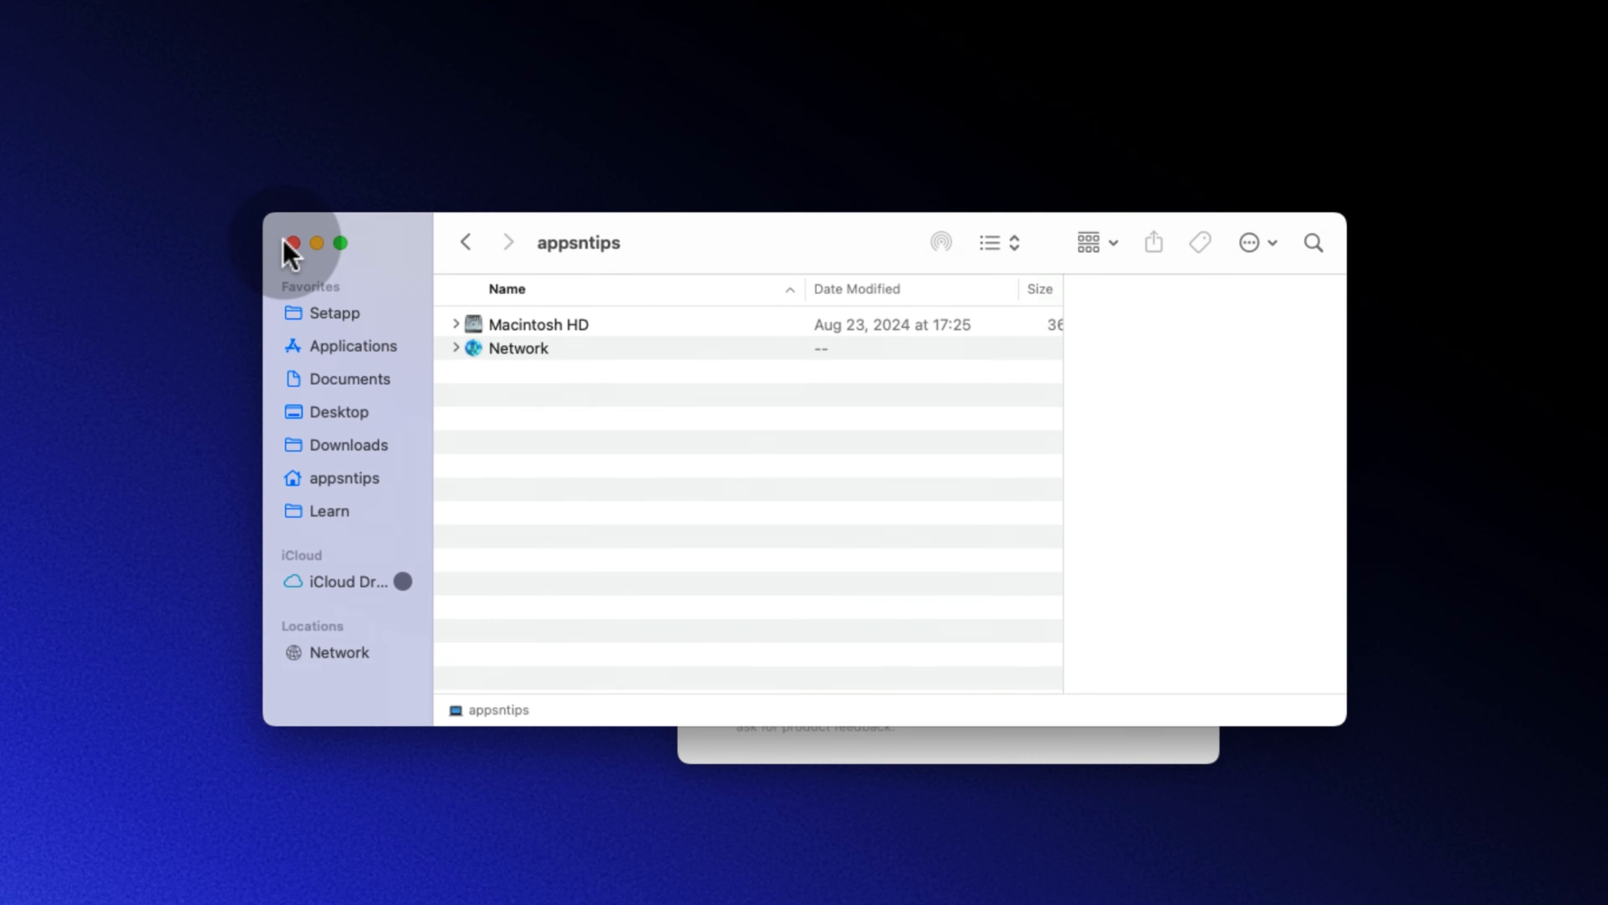
click(293, 243)
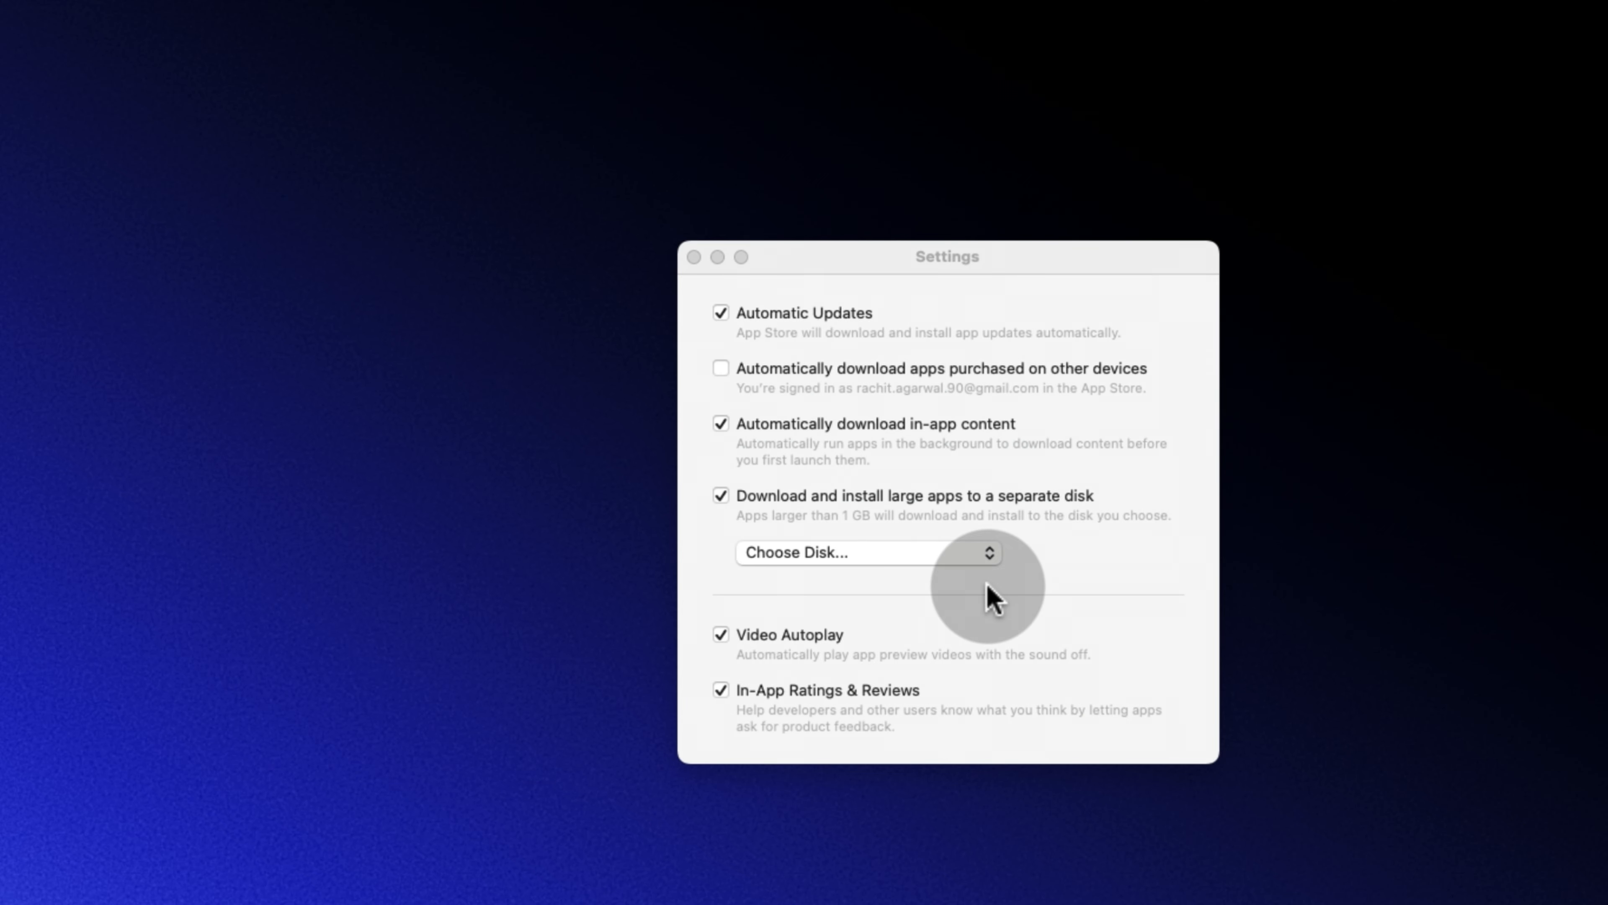
Choose the reformatted appsntips as the large-app disk and close App Store settings
click(868, 552)
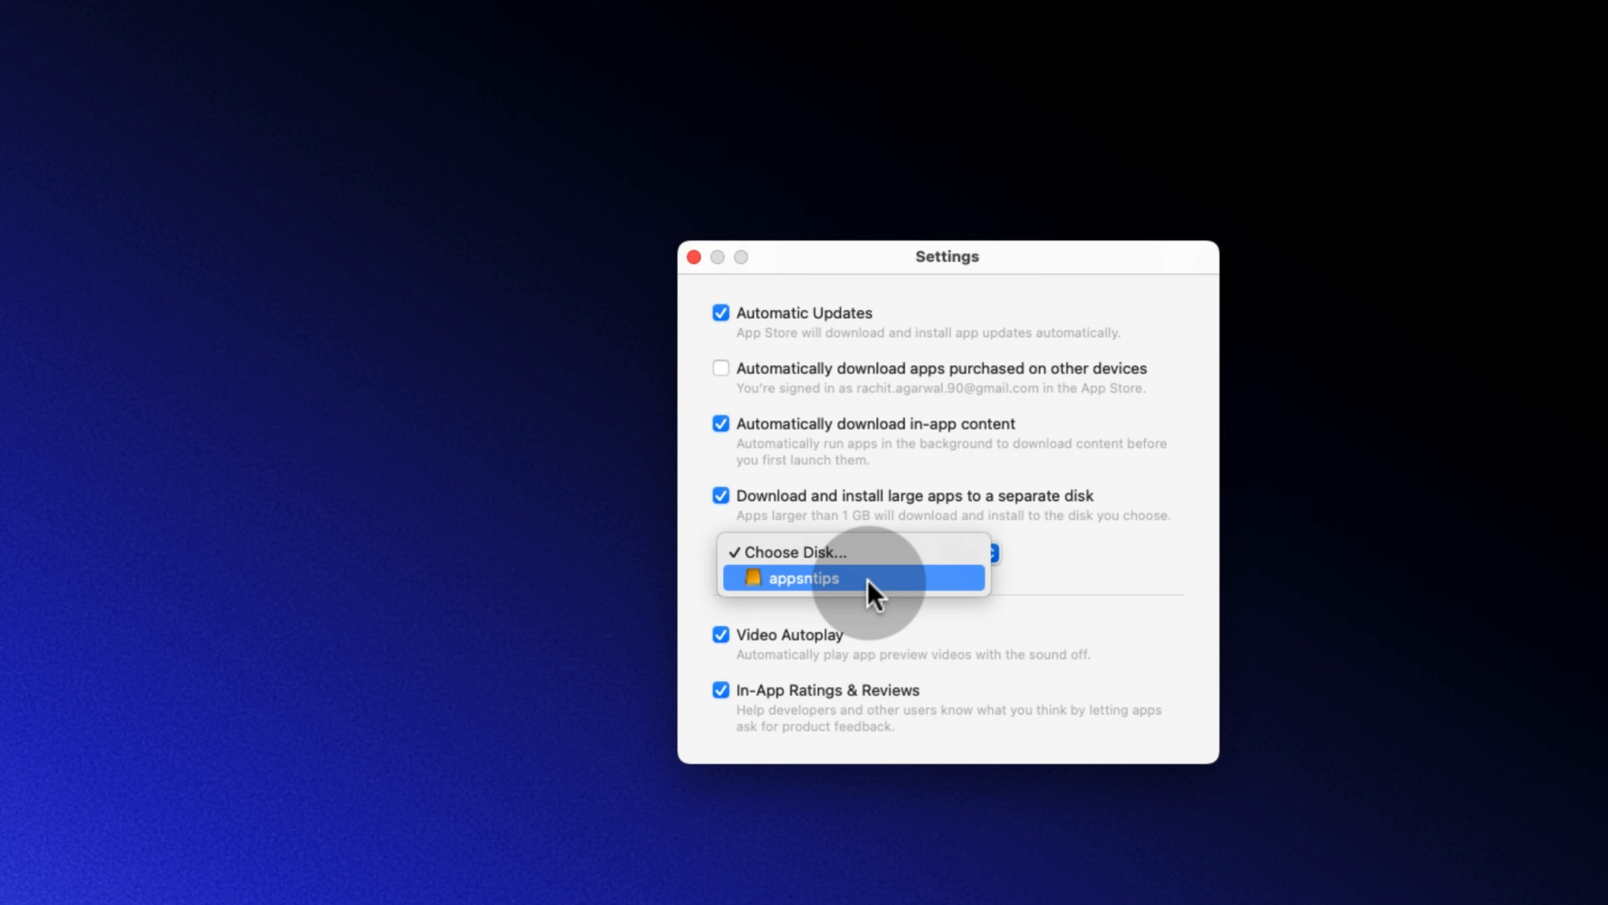
click(804, 576)
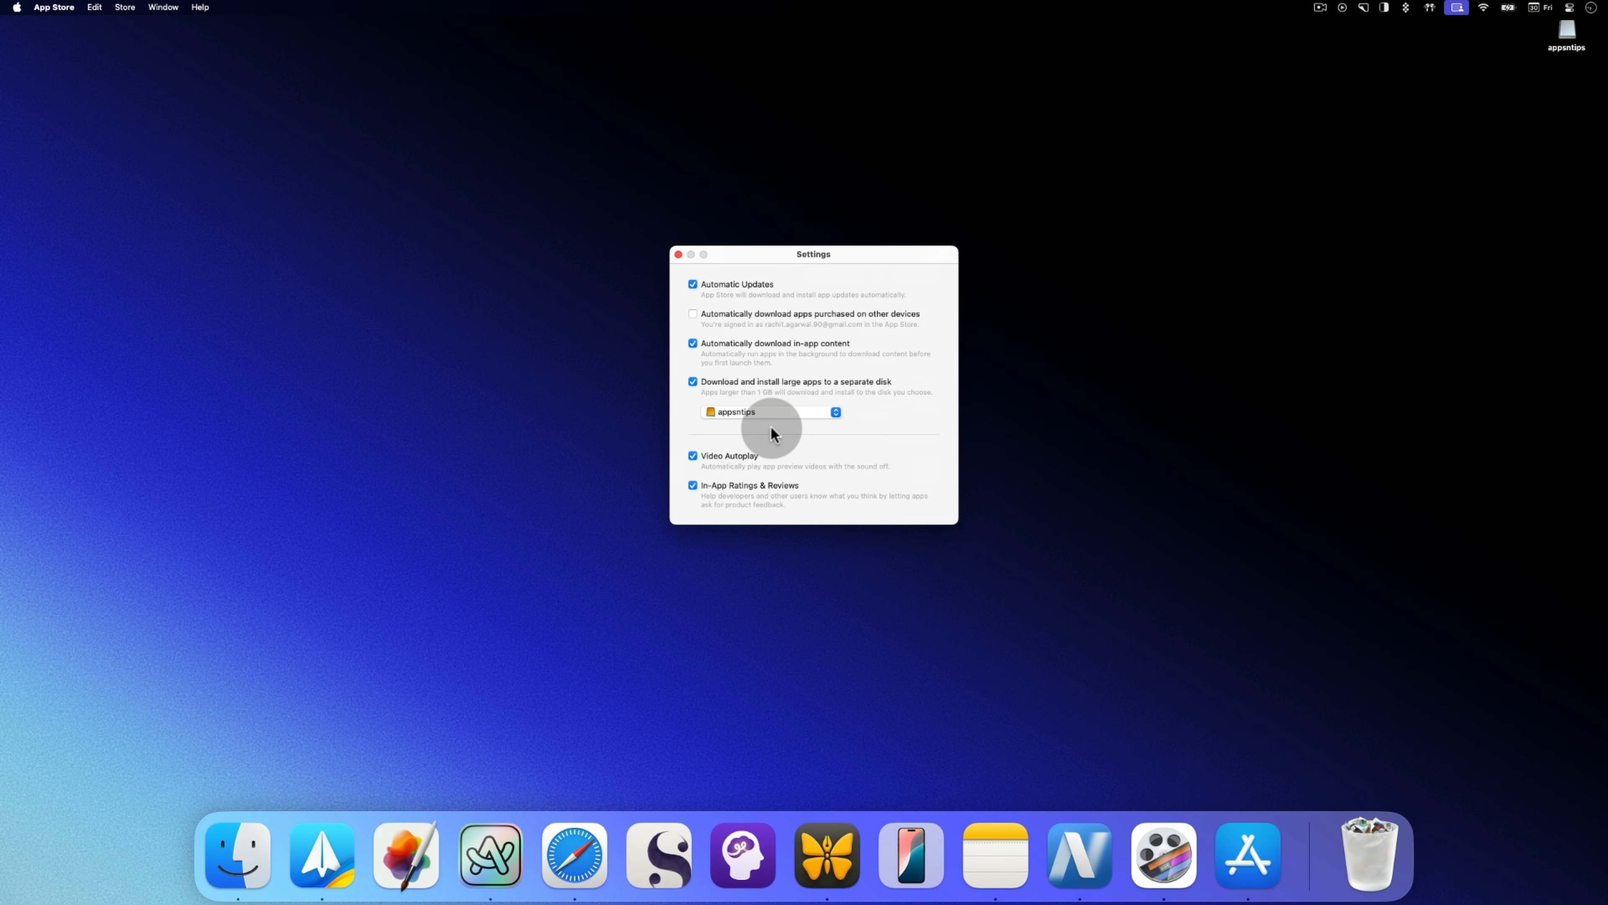
click(677, 255)
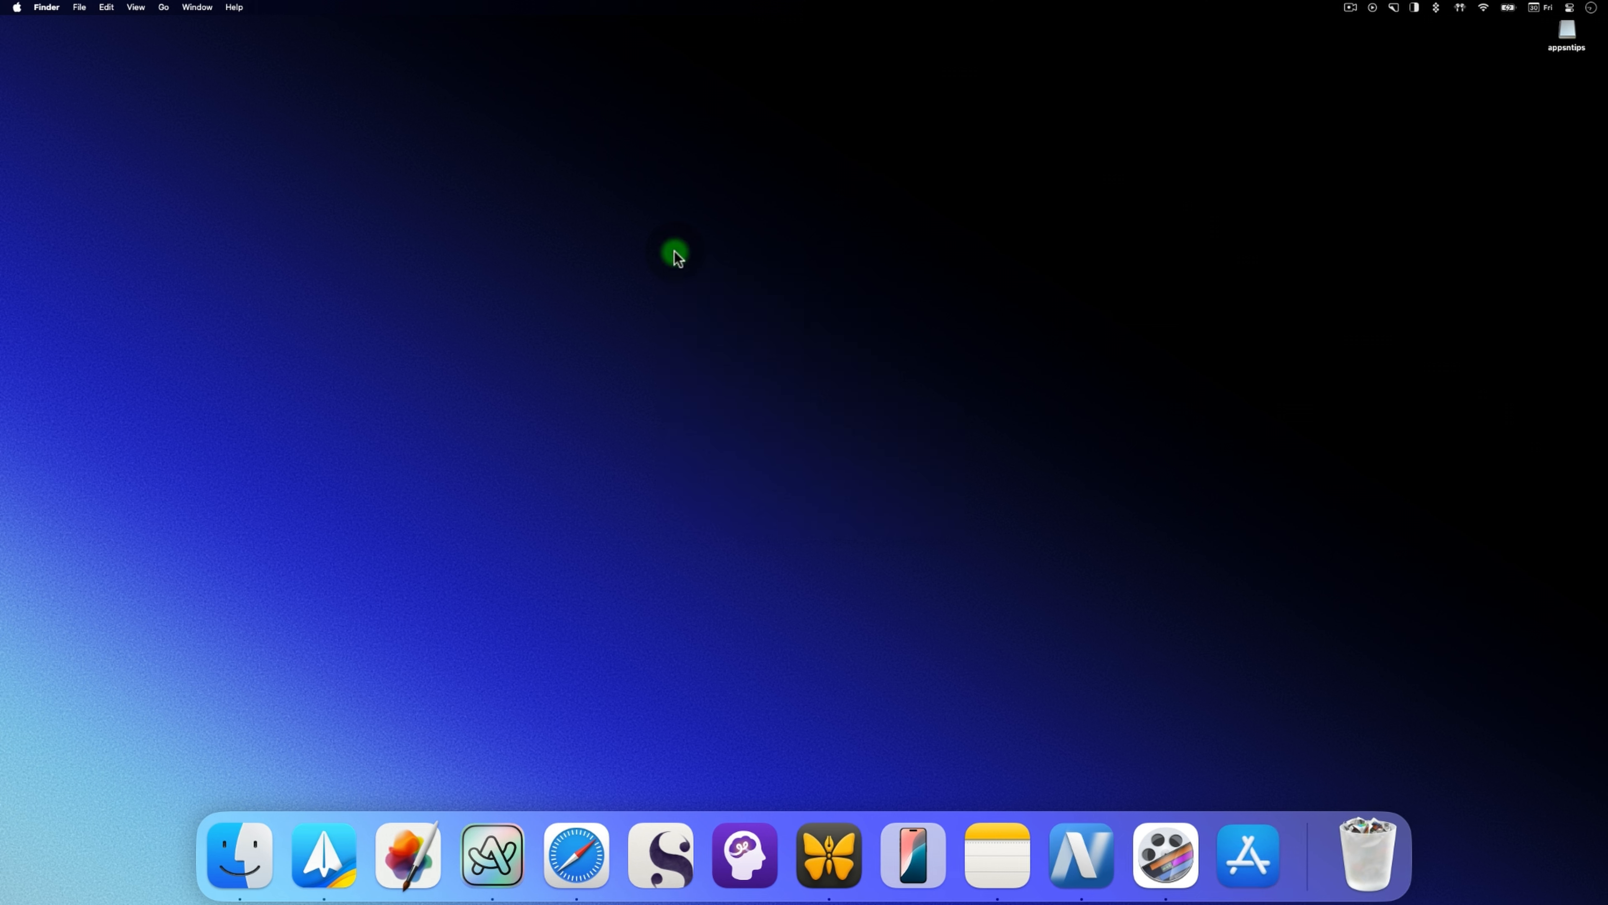